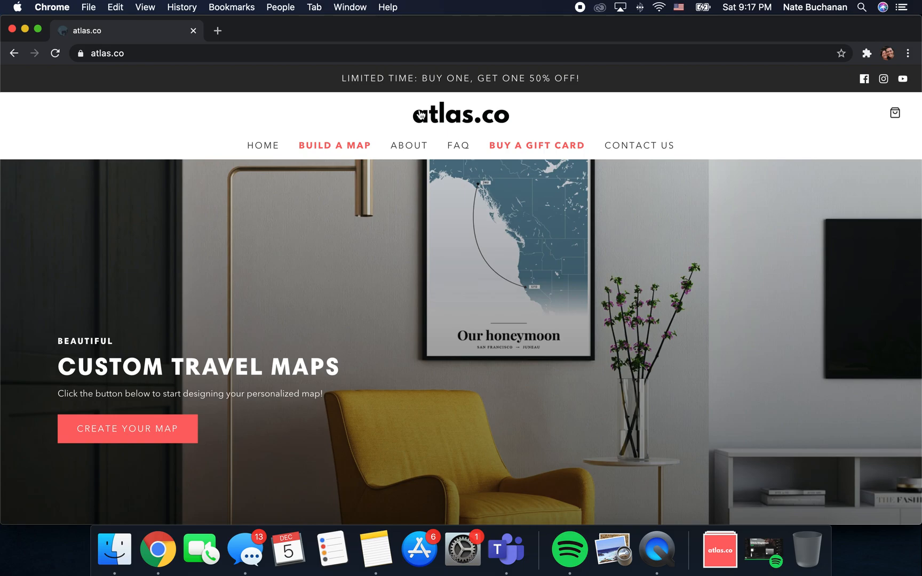
mouse_move(117, 442)
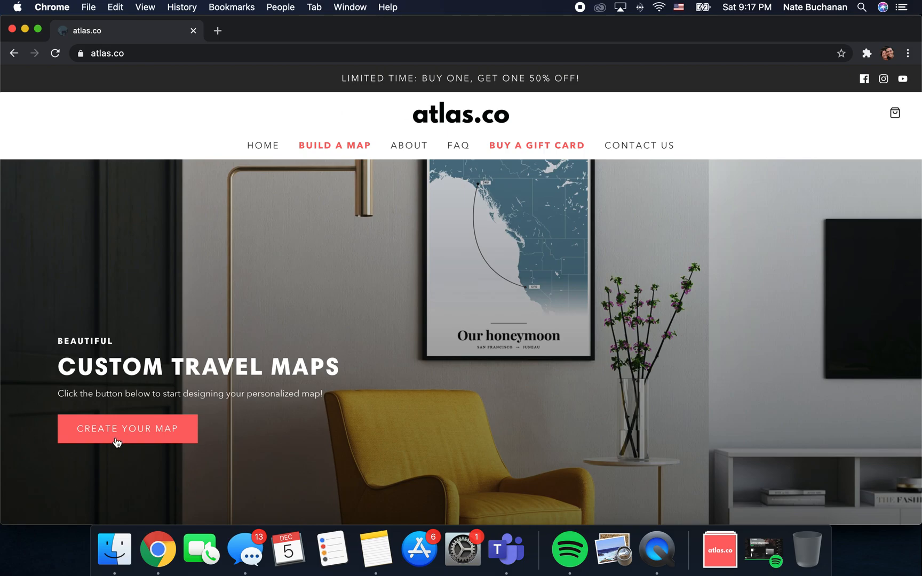
Open the map builder from Create Your Map, showing the BNA–DFW–NRT Air Trip poster
left_click(127, 429)
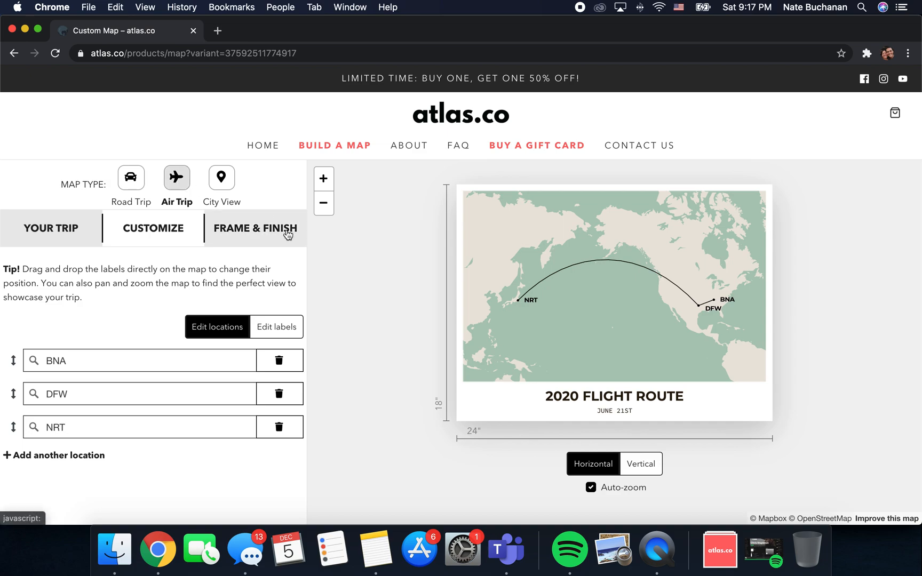
mouse_move(399, 340)
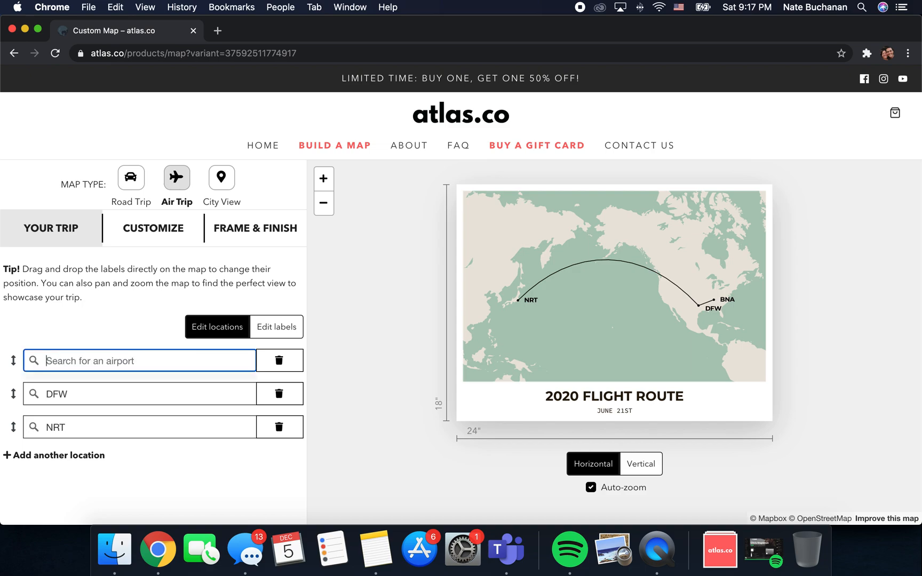
Replace the first stop BNA with Los Angeles International (LAX)
type("l")
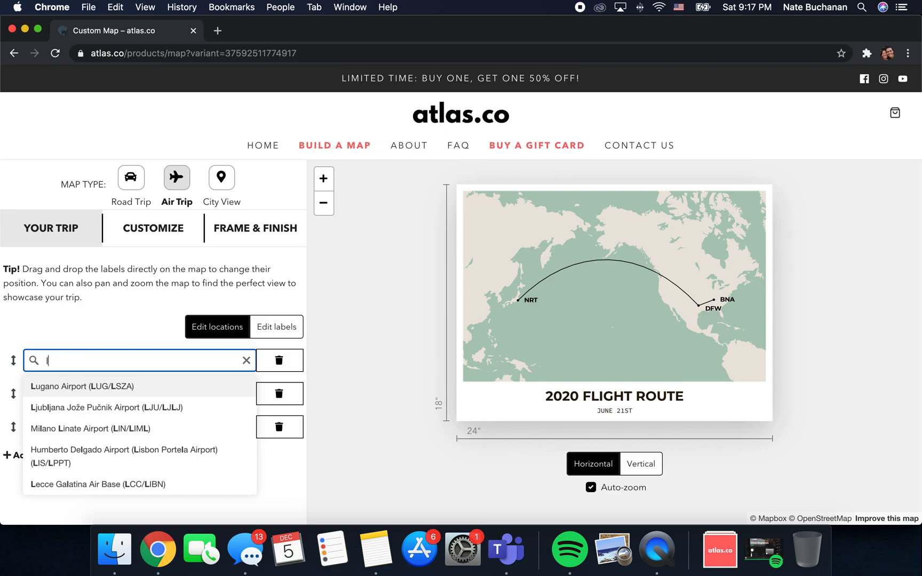
type("an")
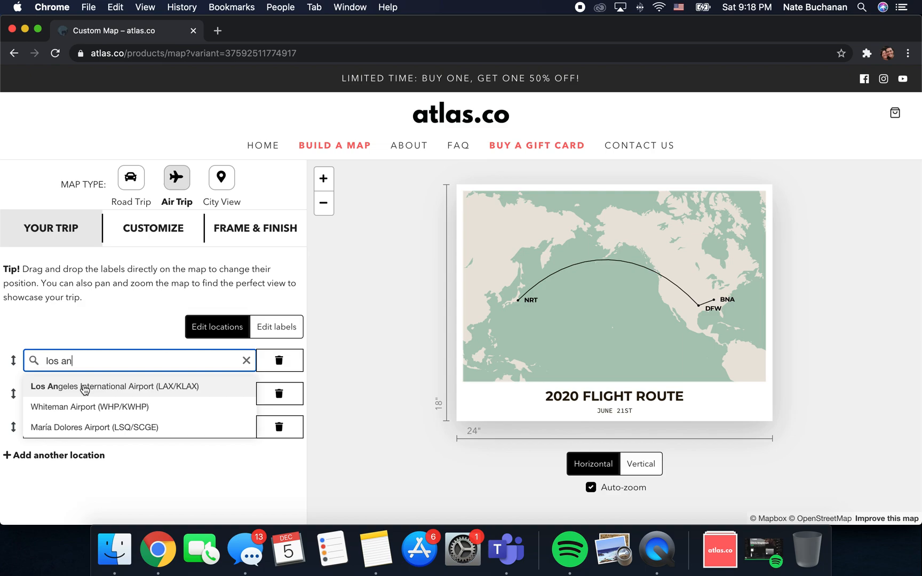
left_click(115, 386)
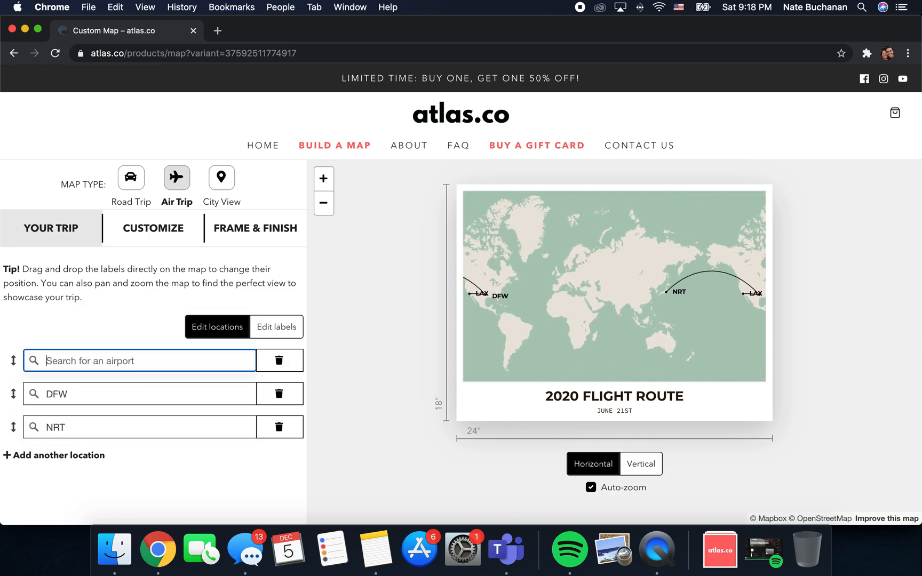
type("LAZ")
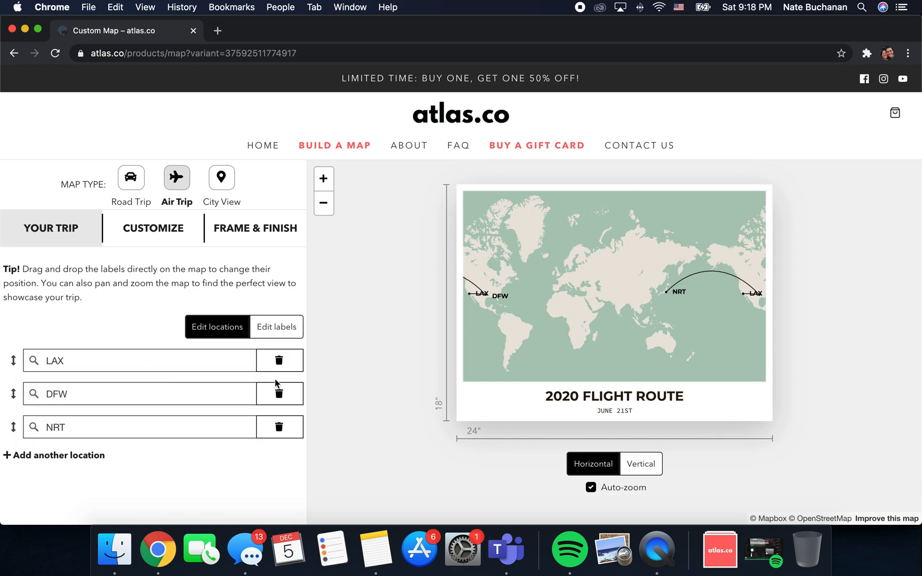
left_click(139, 361)
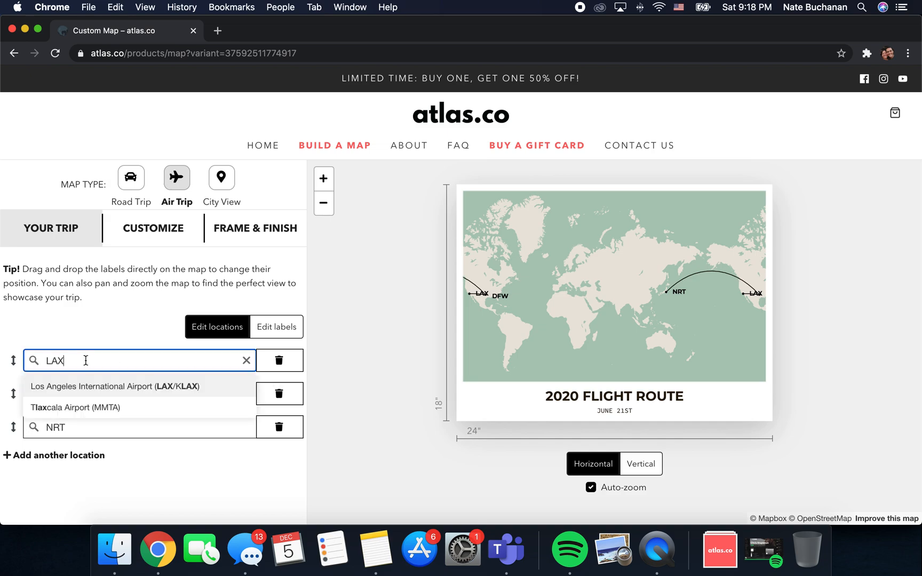
Replace the second stop DFW with John F Kennedy International (JFK)
left_click(139, 393)
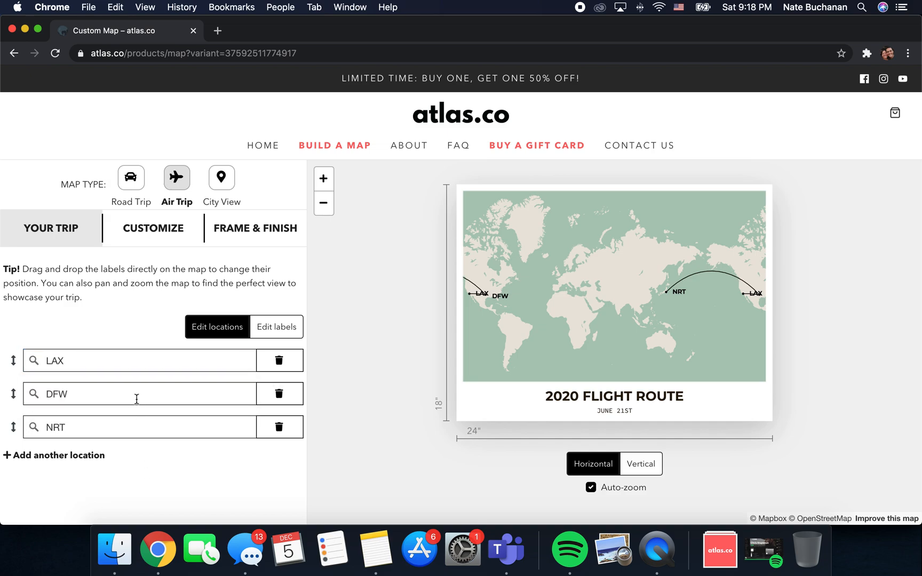
type("JFK")
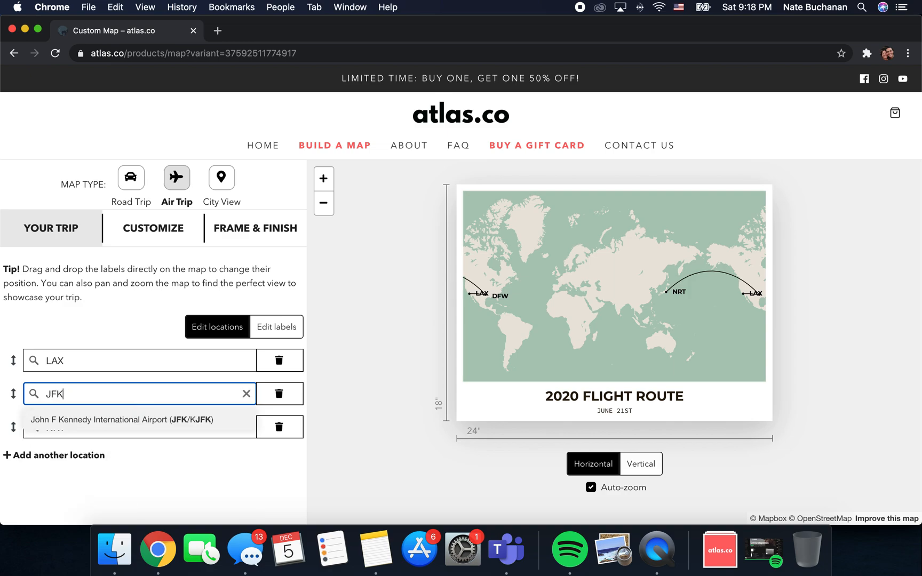
left_click(121, 419)
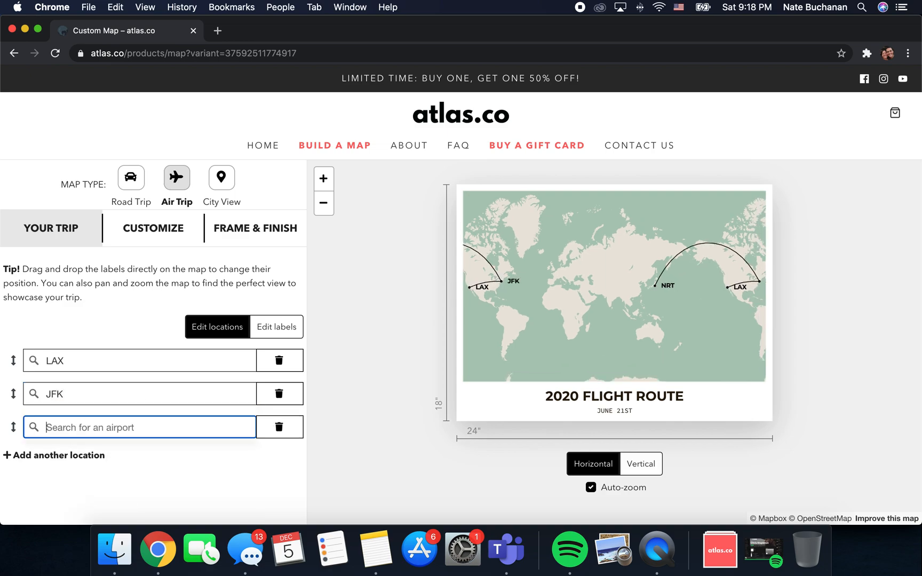
Set the third stop to Leonardo da Vinci–Fiumicino (FCO) by searching 'rome'
type("FC")
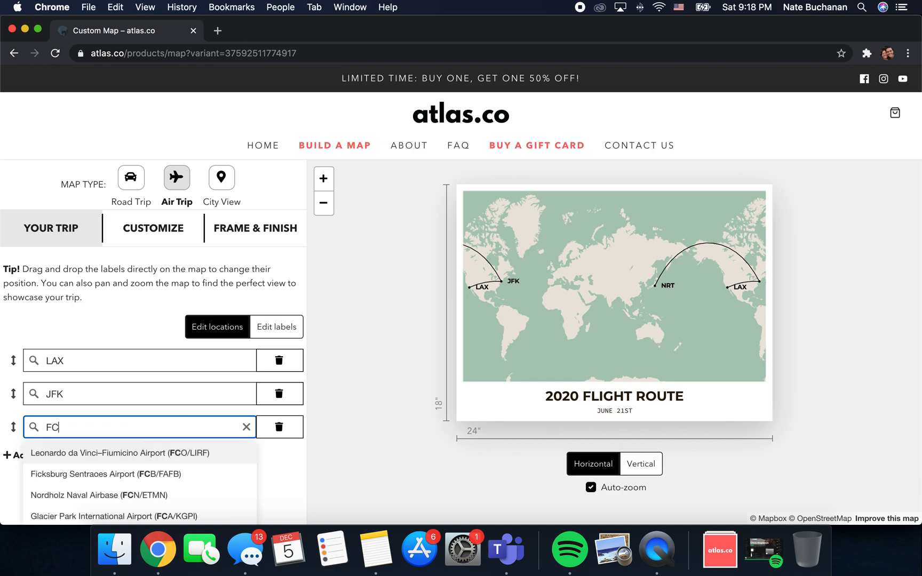
type("O")
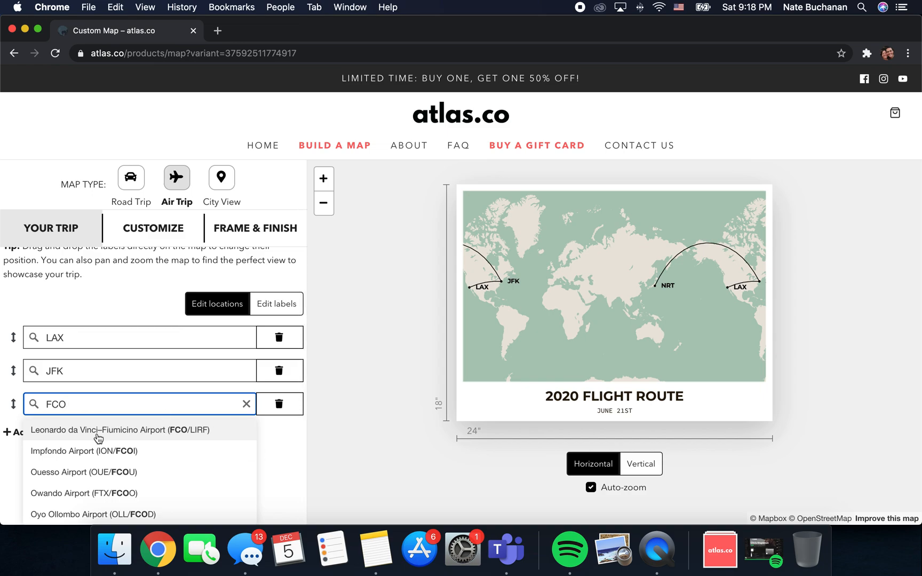
mouse_move(112, 424)
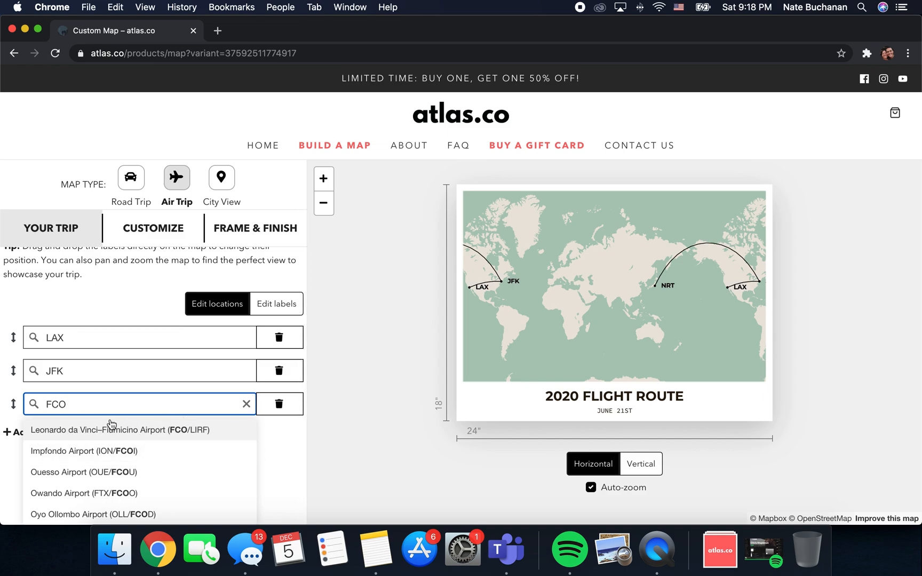
left_click(247, 404)
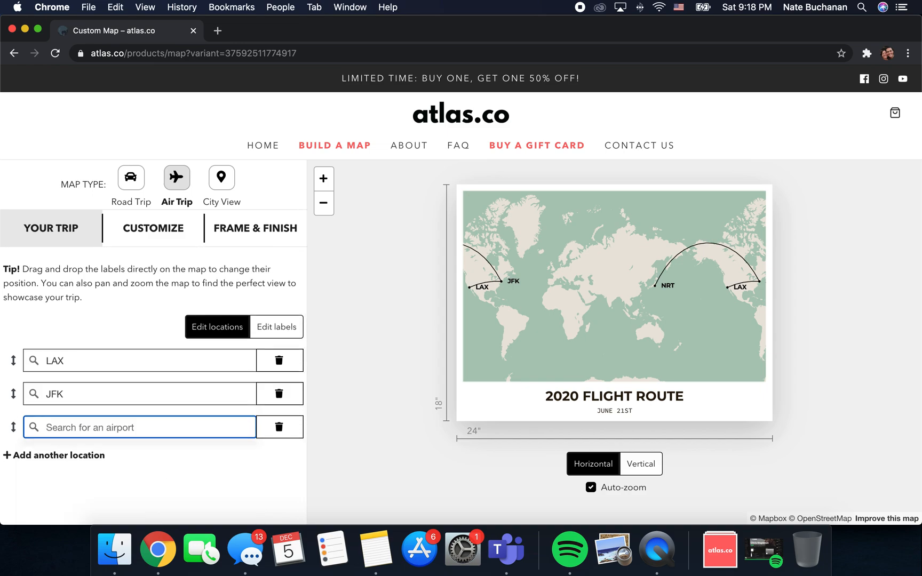
type("rome")
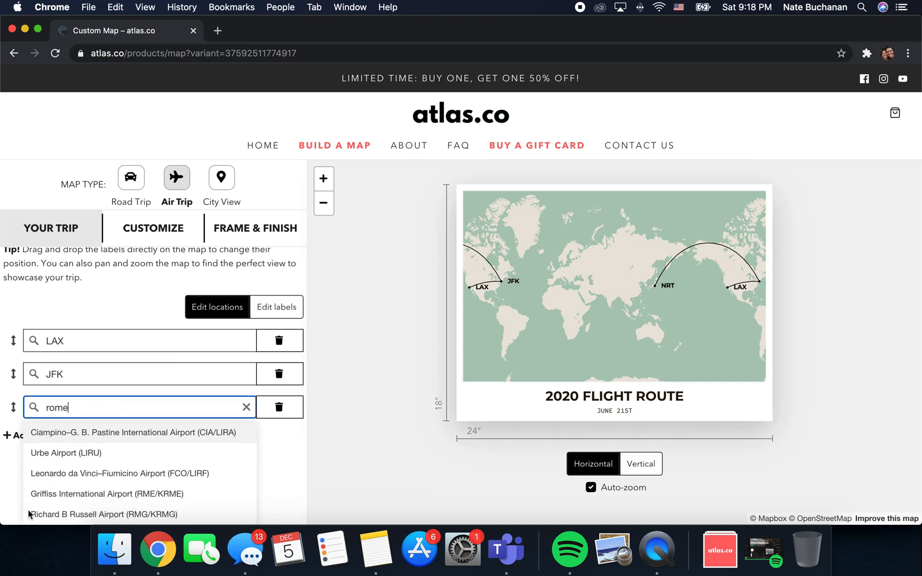
mouse_move(24, 466)
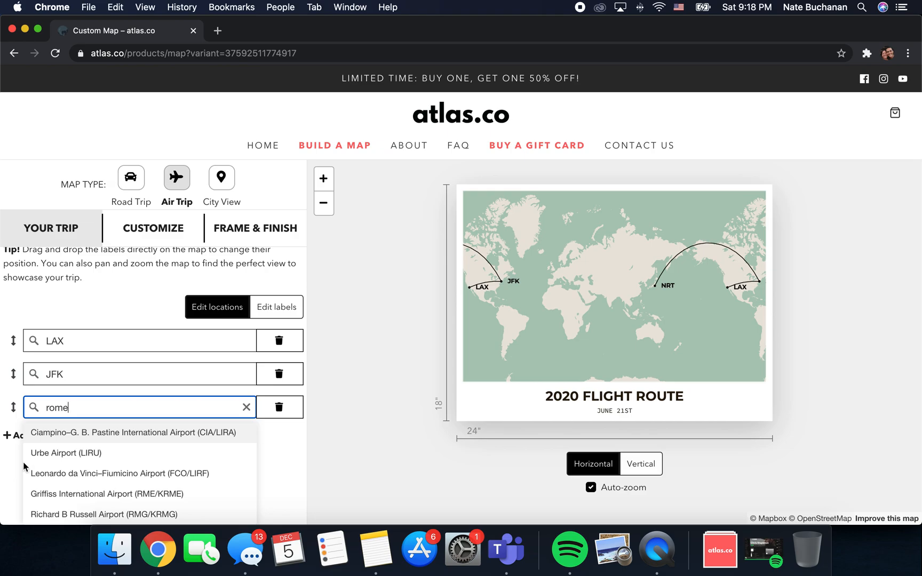
left_click(118, 473)
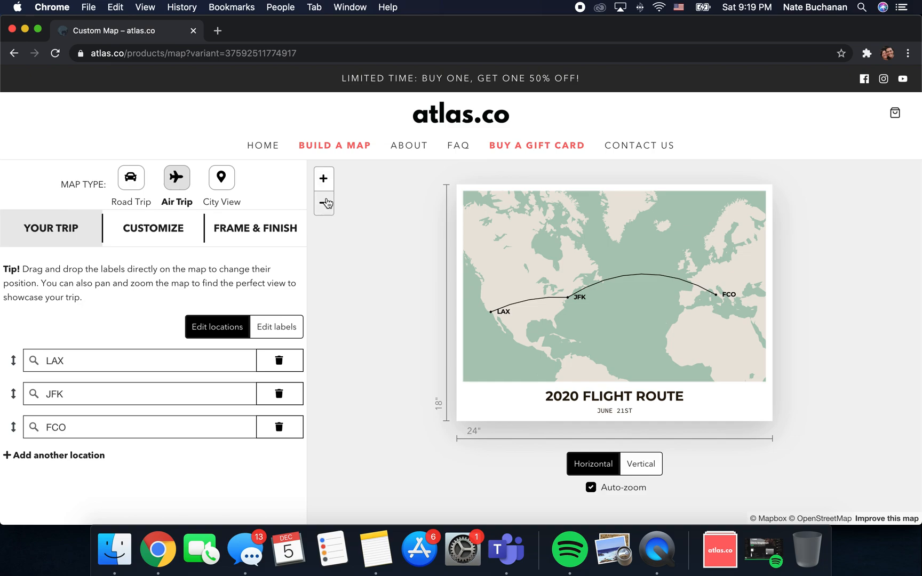
Zoom the map in and out to frame the LAX–JFK–FCO route
left_click(322, 179)
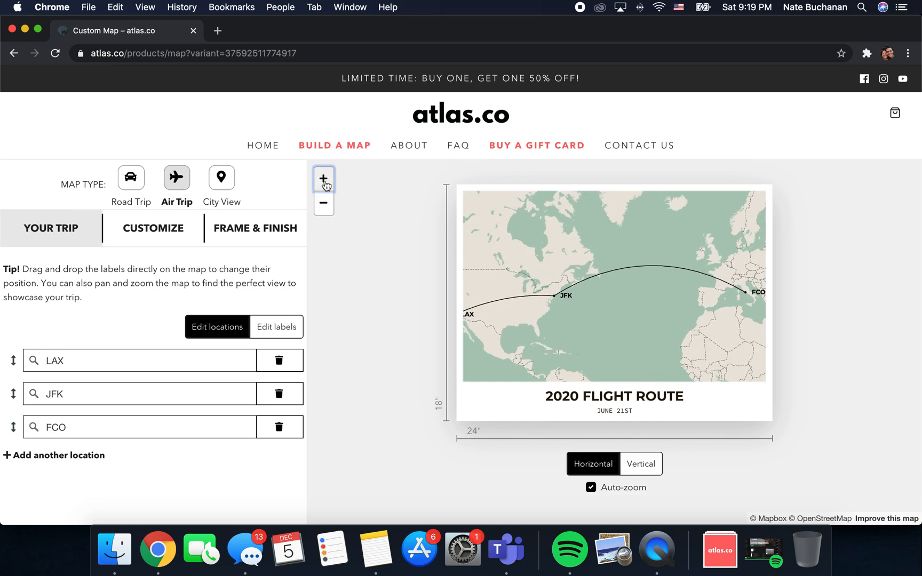
left_click(323, 202)
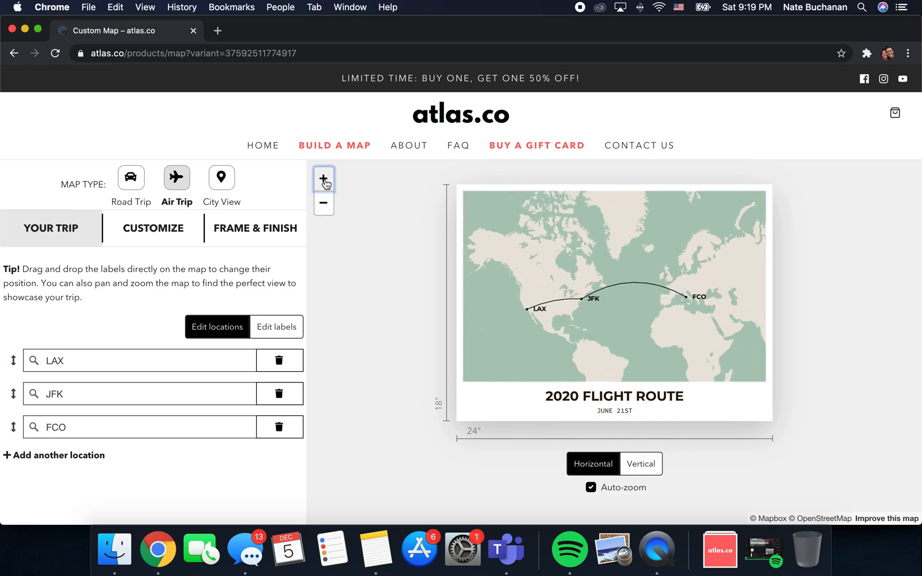
left_click(324, 178)
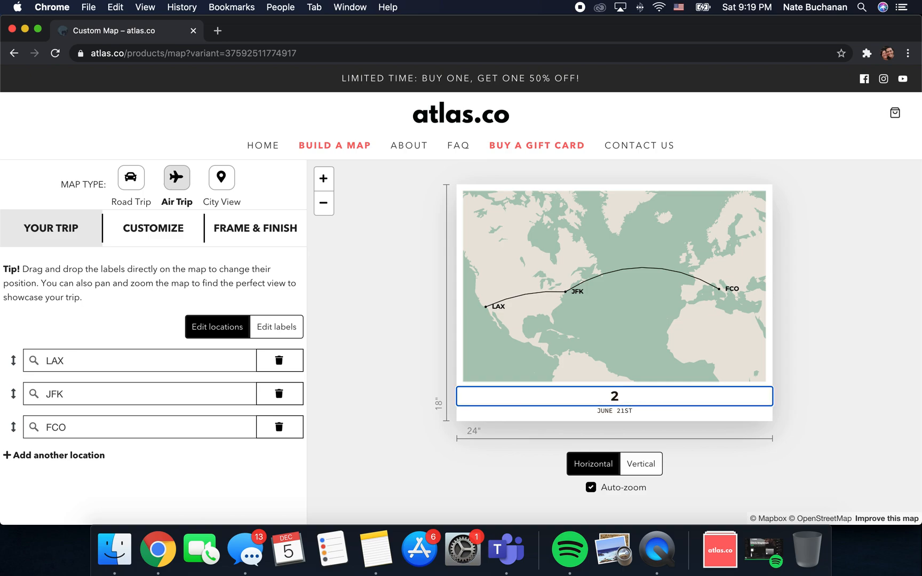
Retype the title '2020 FLIGHT ROUTE' and enter the city names as the subtitle
type("2020")
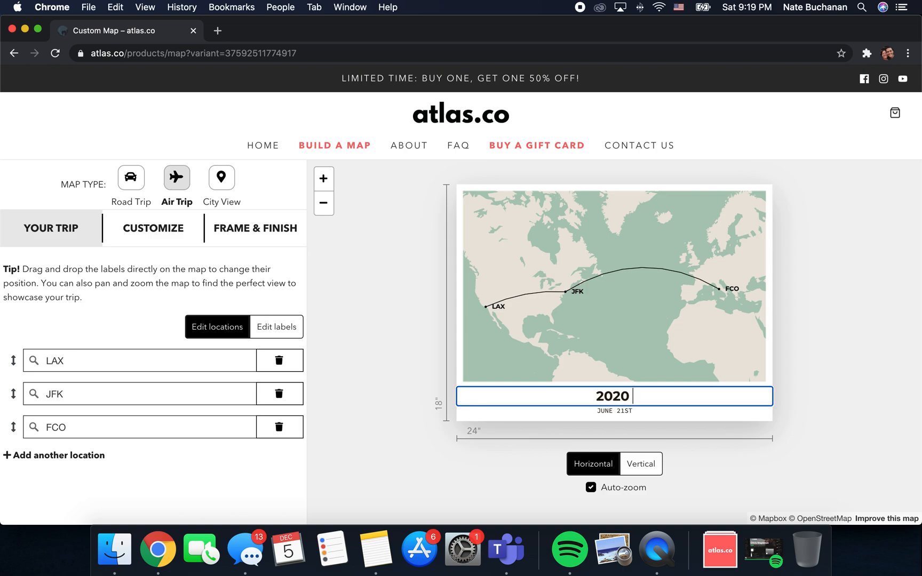
type("FLIGHT ROUT")
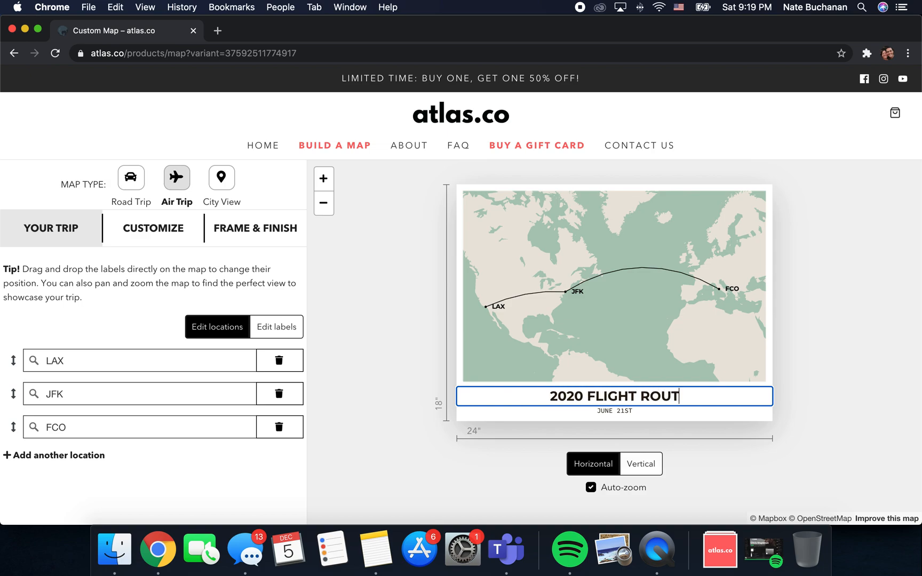
left_click(614, 410)
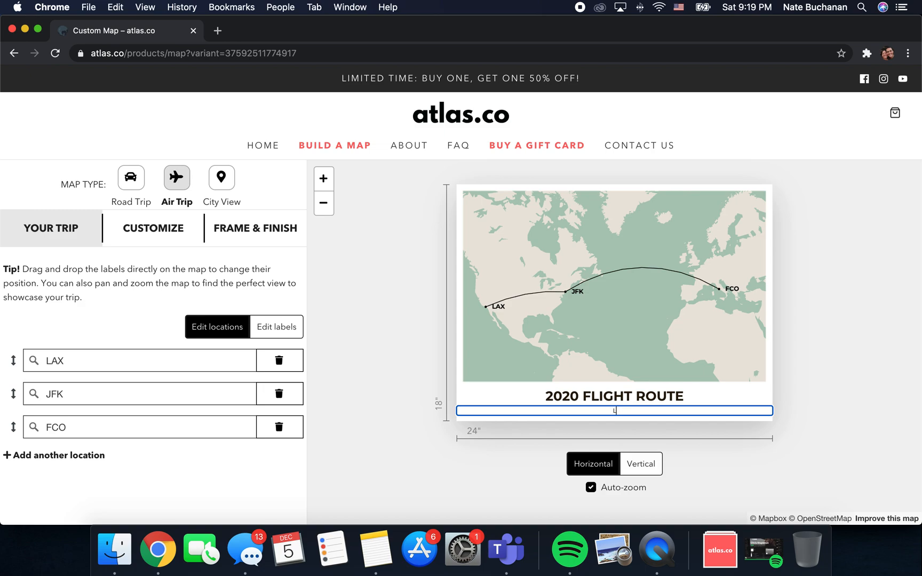
type("LAX -")
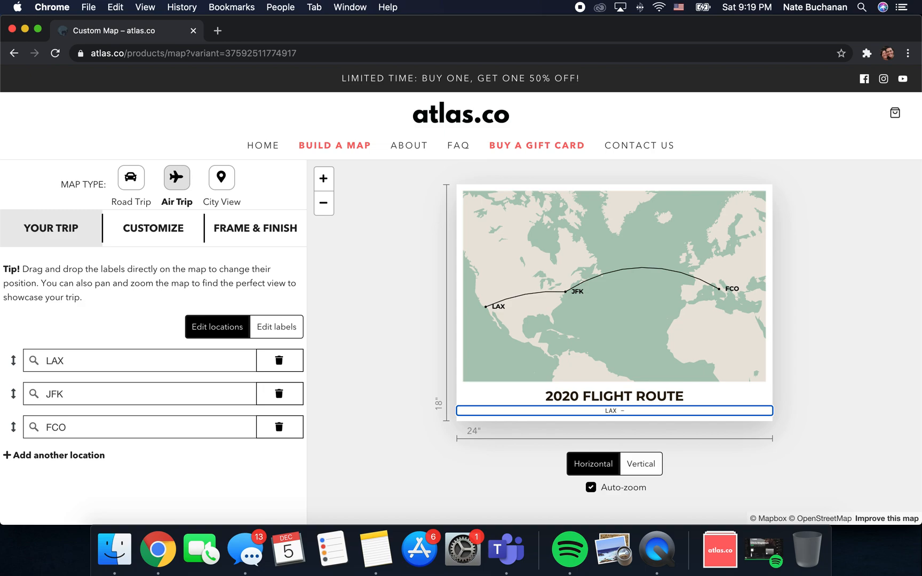
type("Los A")
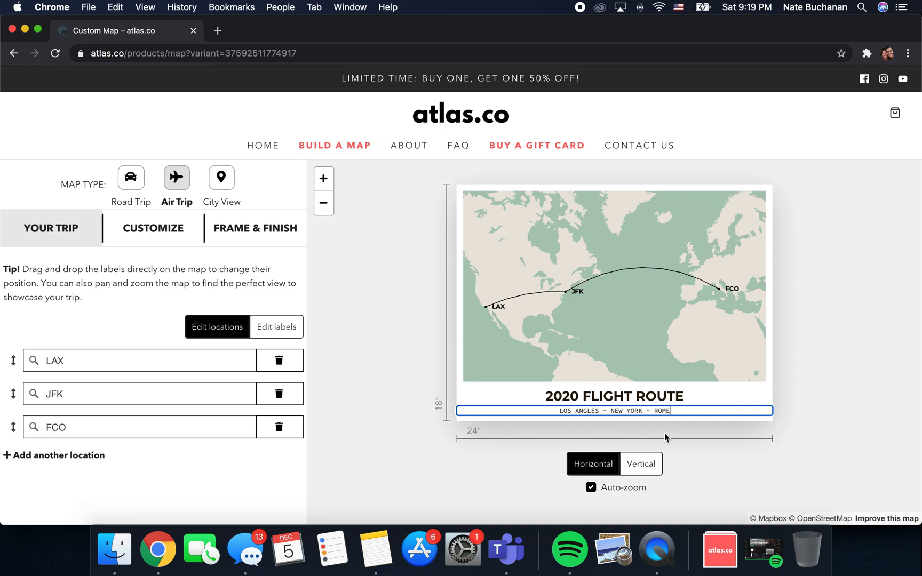
mouse_move(511, 351)
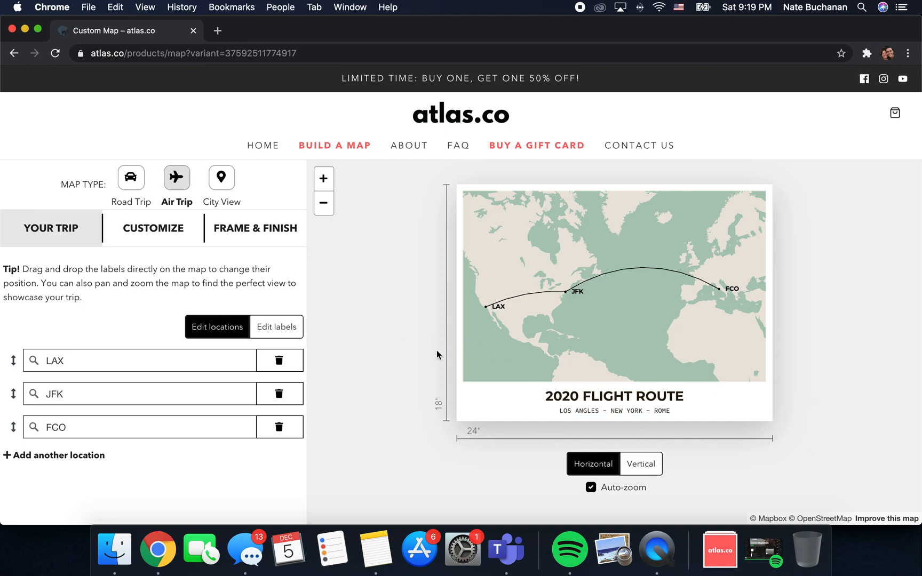
mouse_move(501, 307)
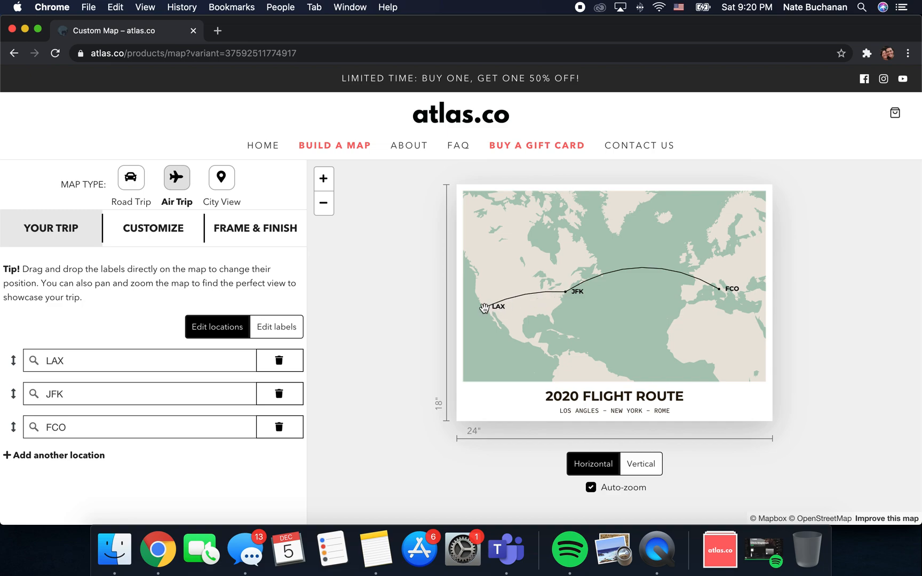
mouse_move(498, 320)
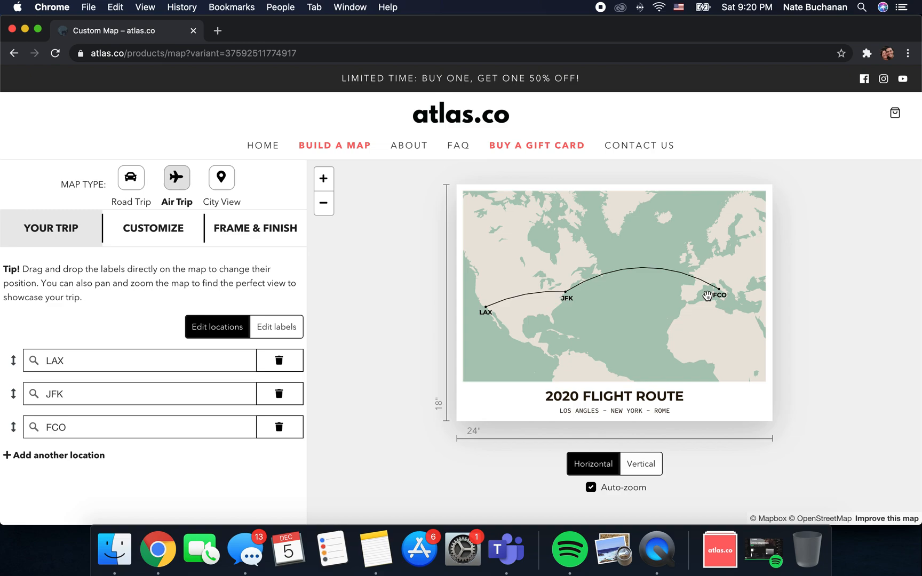
mouse_move(357, 310)
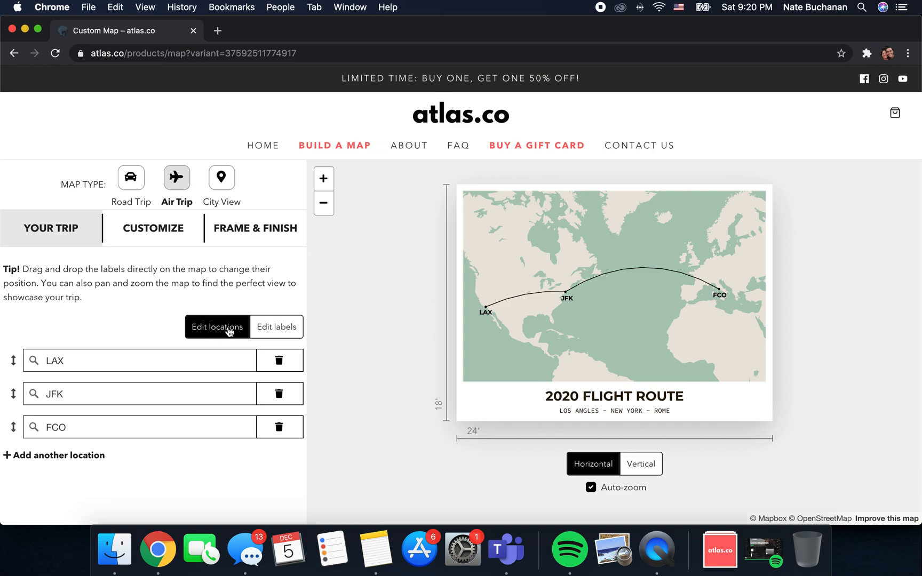
mouse_move(272, 330)
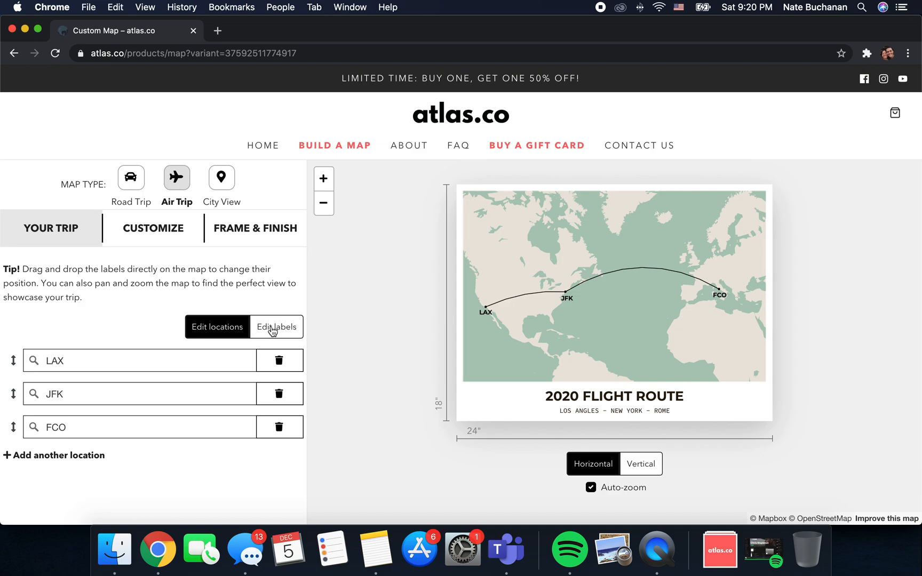
Rename the stop labels to city names, then restore them to LAX and JFK
left_click(276, 327)
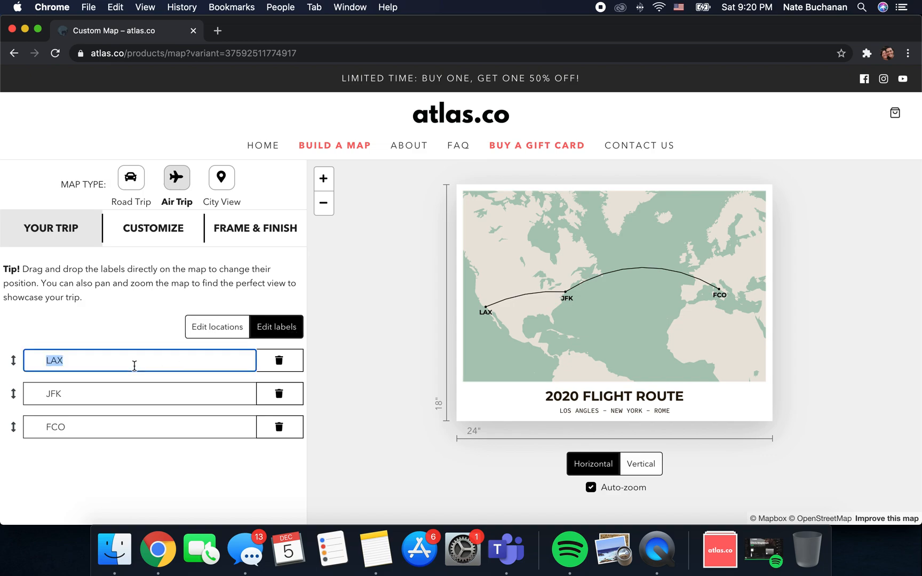
type("lo")
left_click(139, 393)
type("NEW")
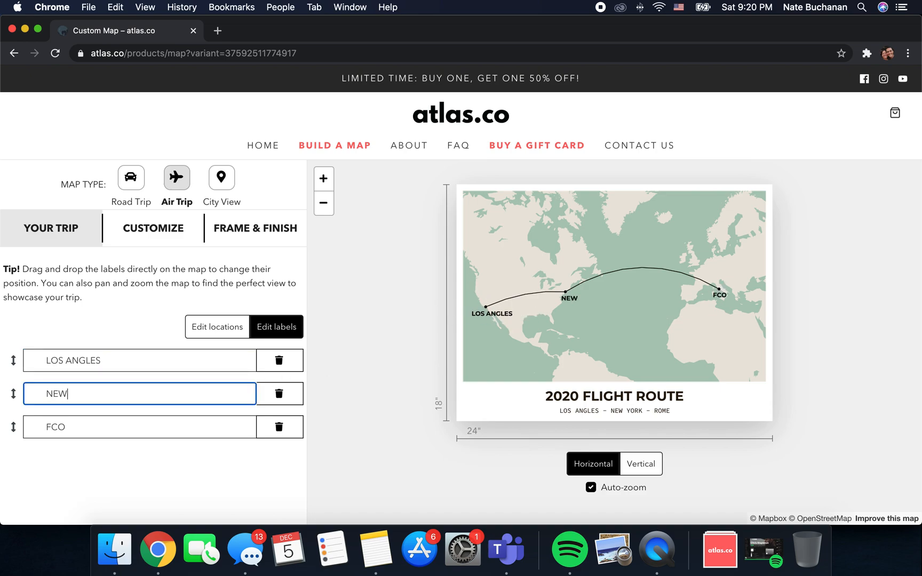
type("YORK")
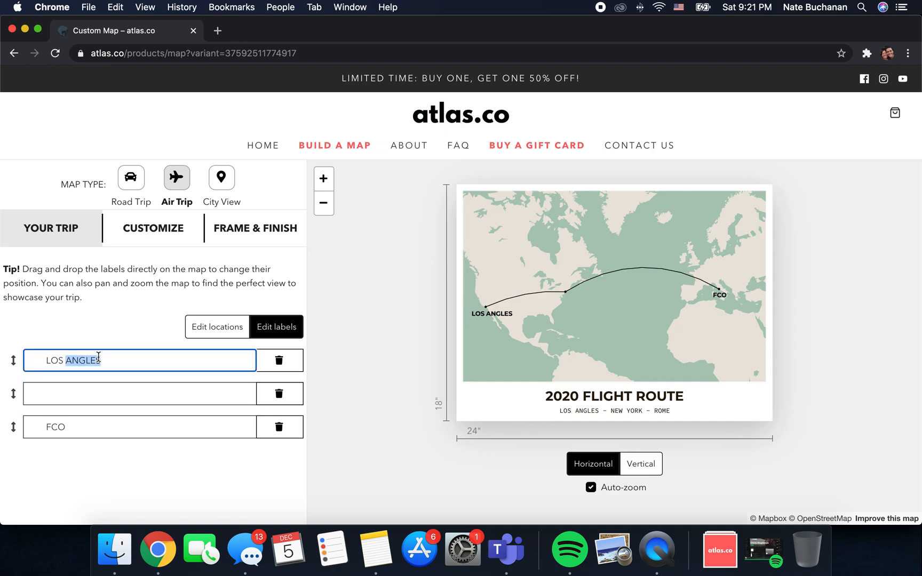
type("LAX")
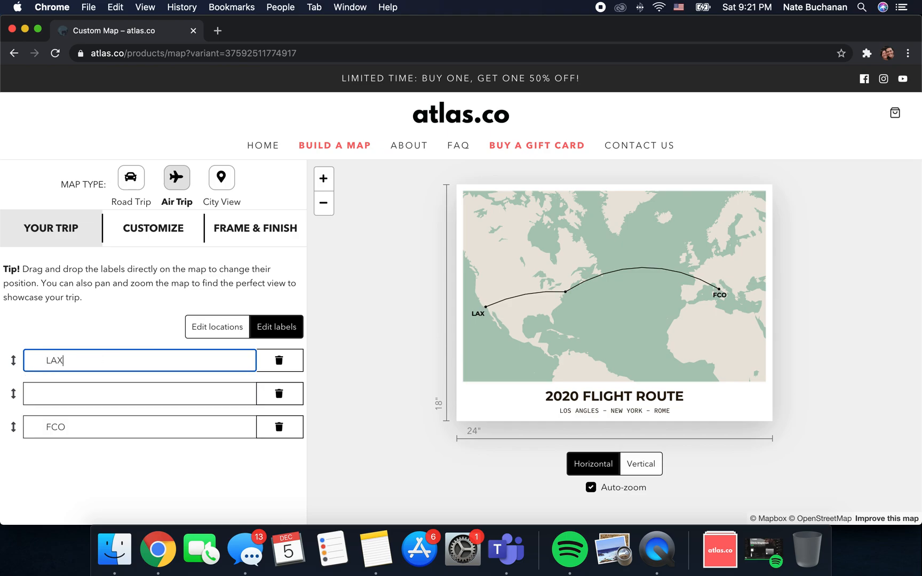
left_click(140, 393)
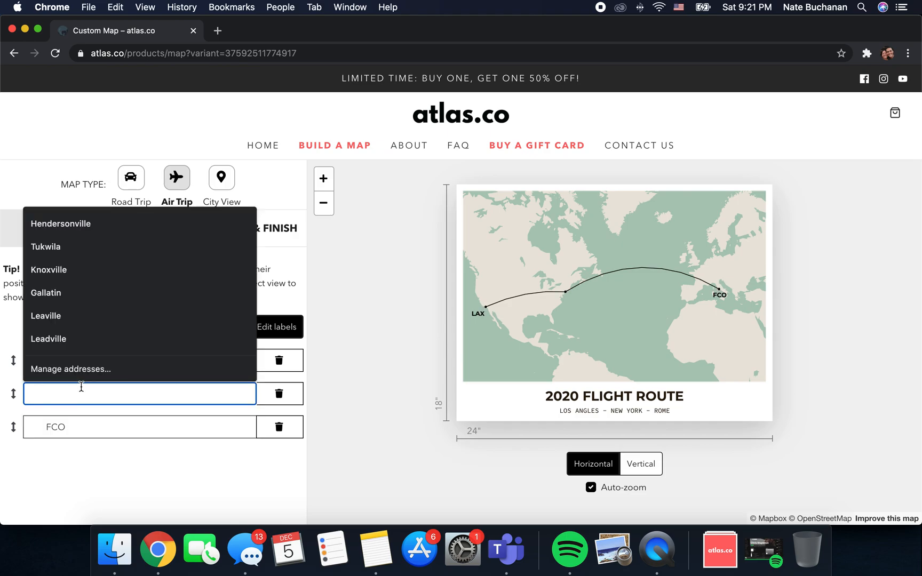
type("JFK")
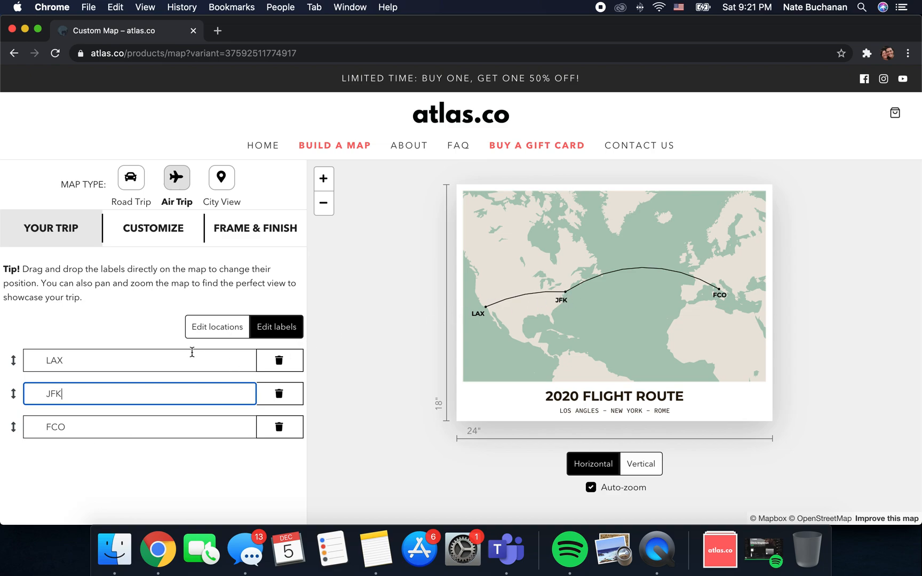
Add Charles de Gaulle International (CDG) as a fourth stop after FCO
left_click(217, 326)
type("C")
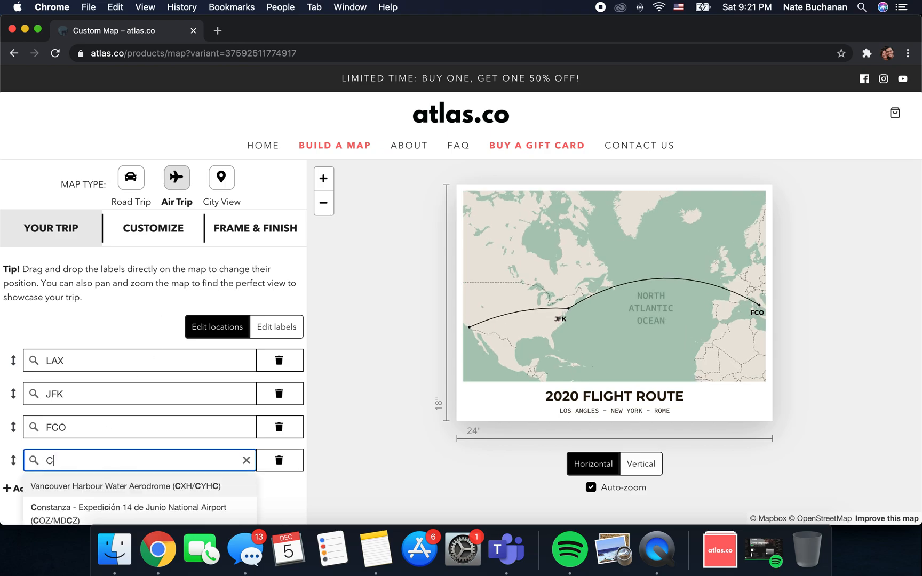
type("DG")
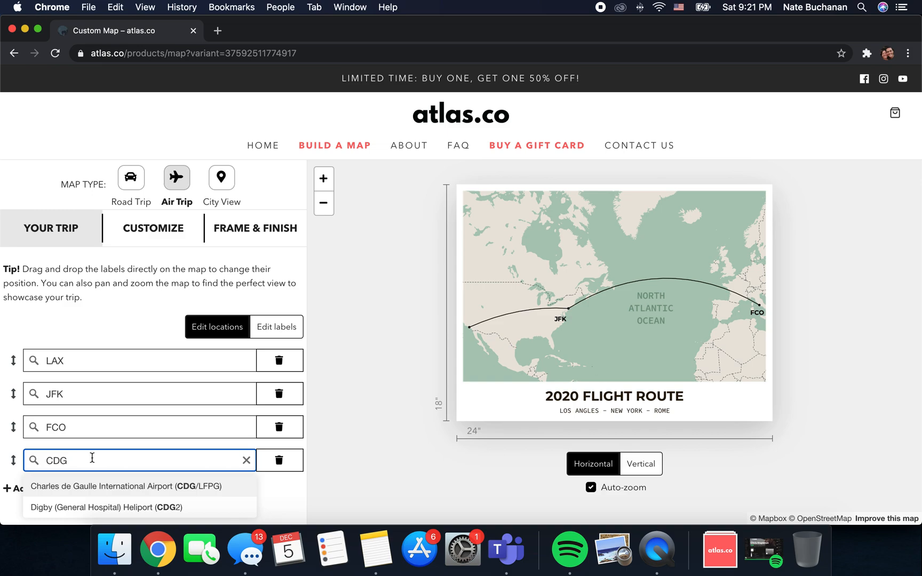
left_click(118, 485)
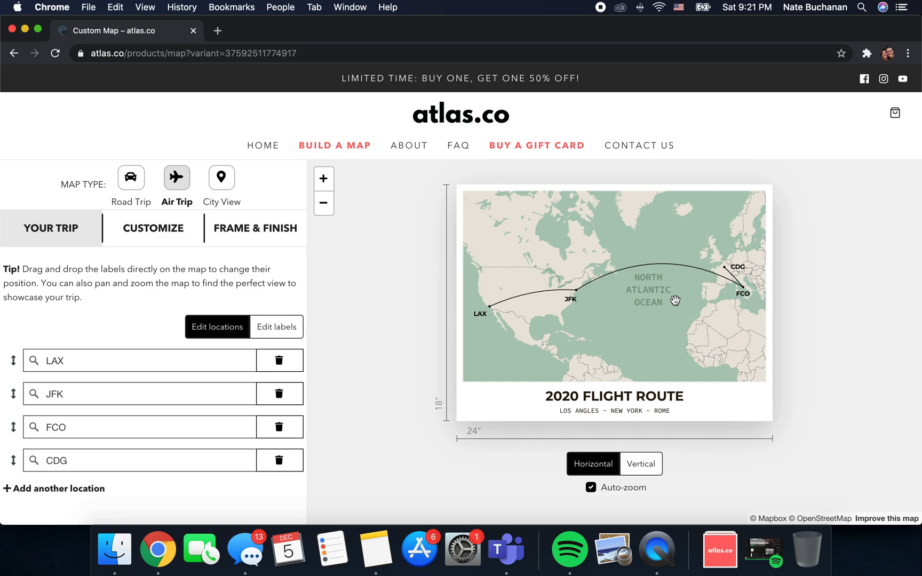
mouse_move(629, 485)
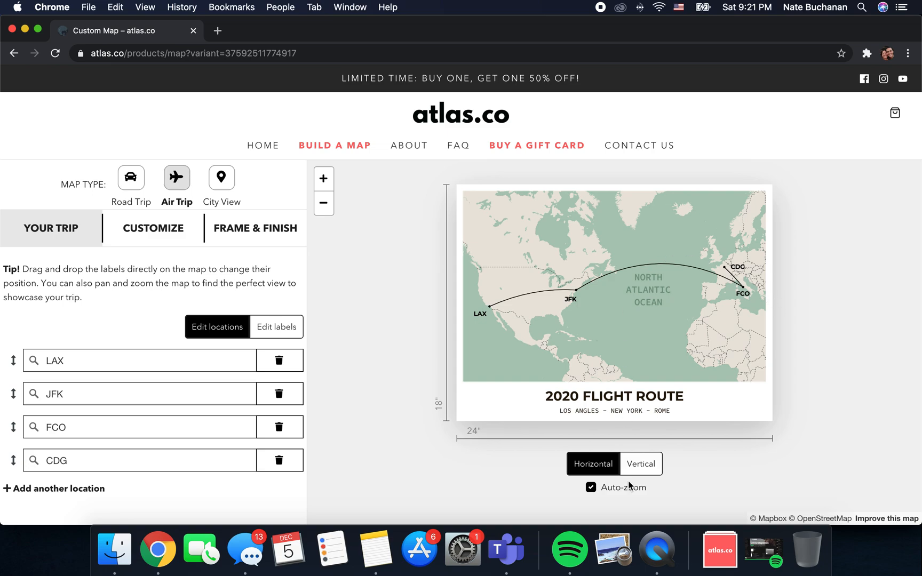
Switch the poster to Vertical, then back to Horizontal orientation
left_click(640, 464)
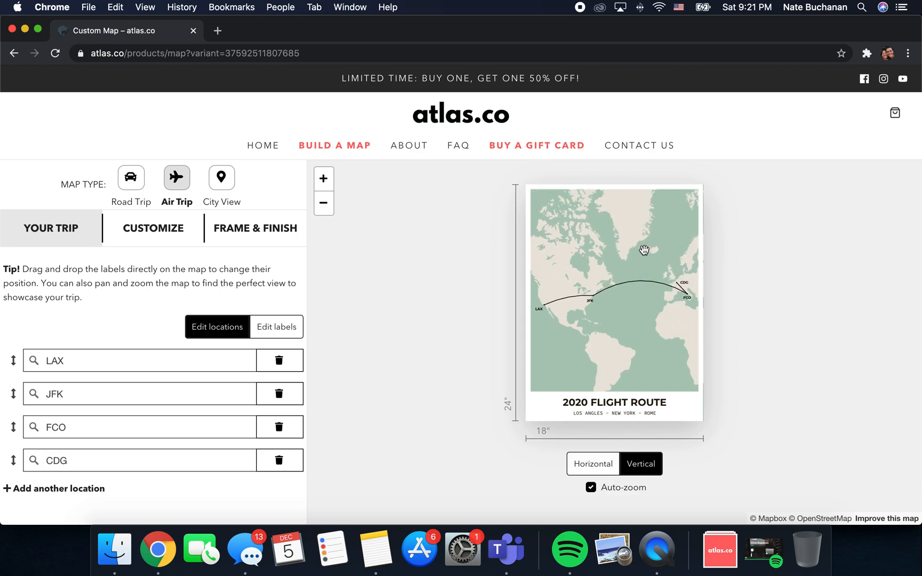
mouse_move(609, 482)
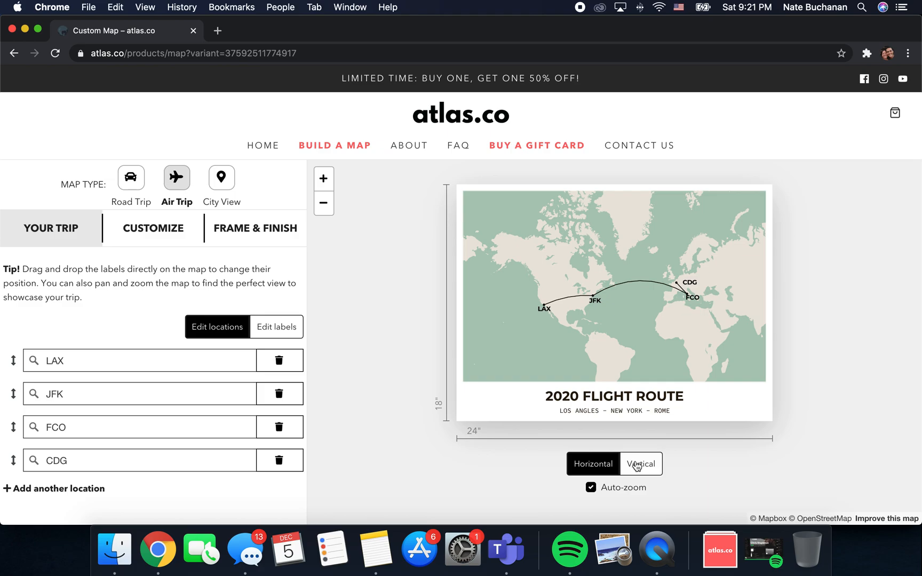
left_click(593, 464)
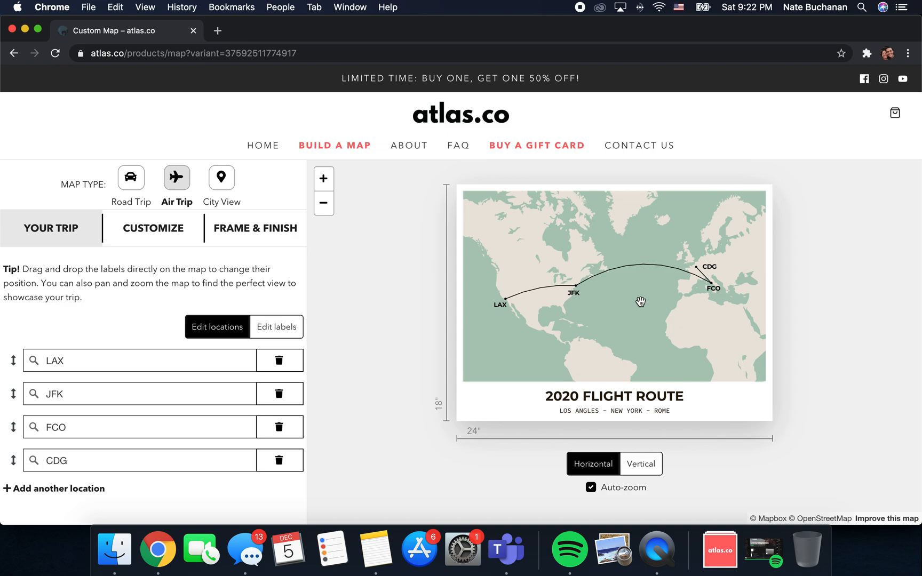
mouse_move(152, 228)
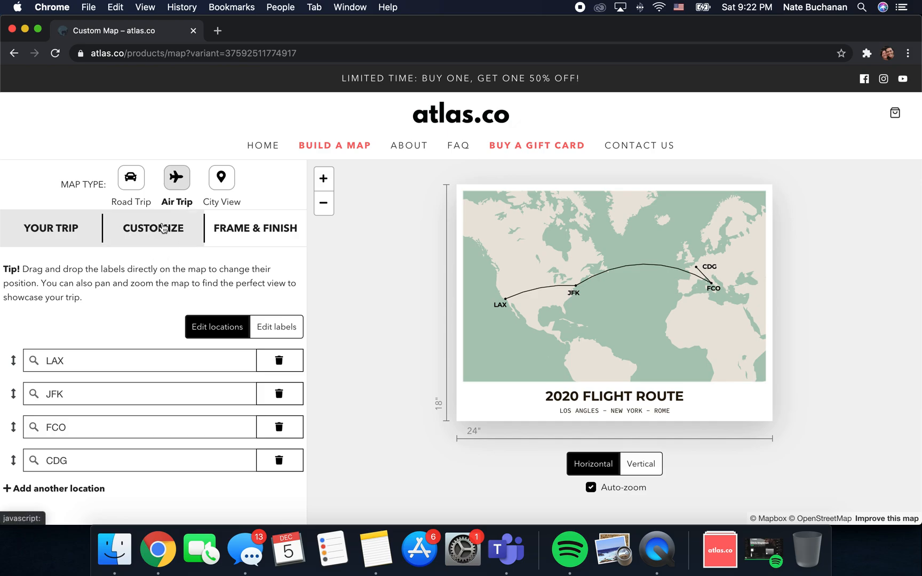
In Customize, try the Classic, Modern, Editorial and Bold poster layouts
left_click(153, 229)
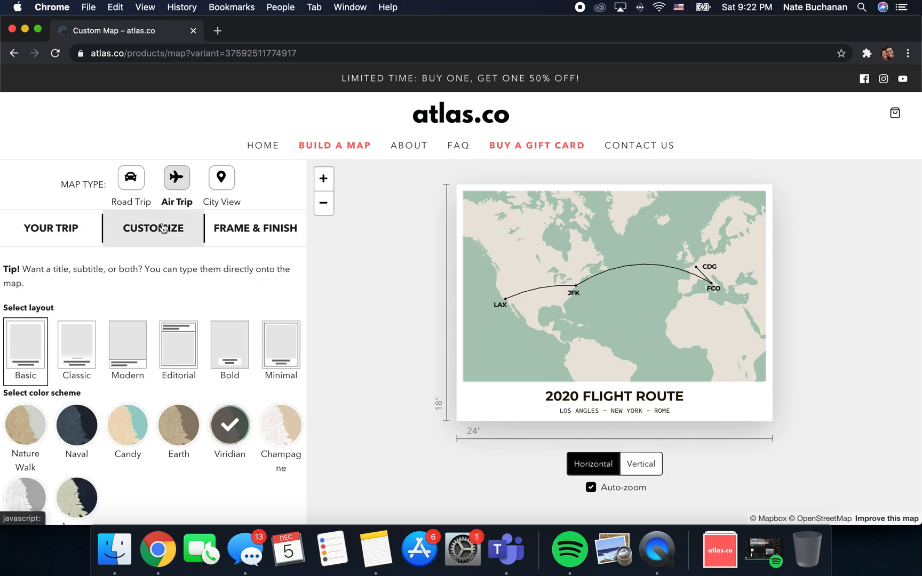
mouse_move(118, 306)
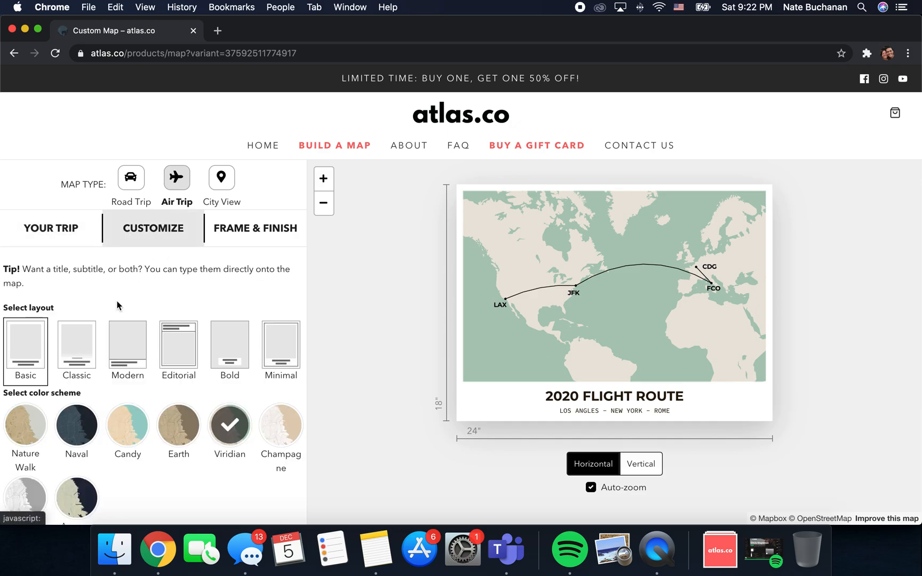
mouse_move(76, 344)
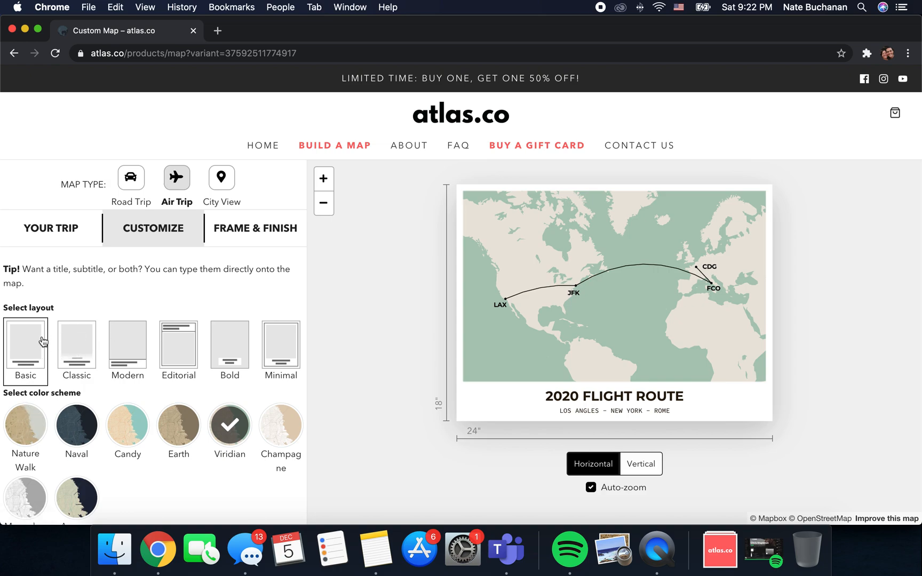
left_click(76, 342)
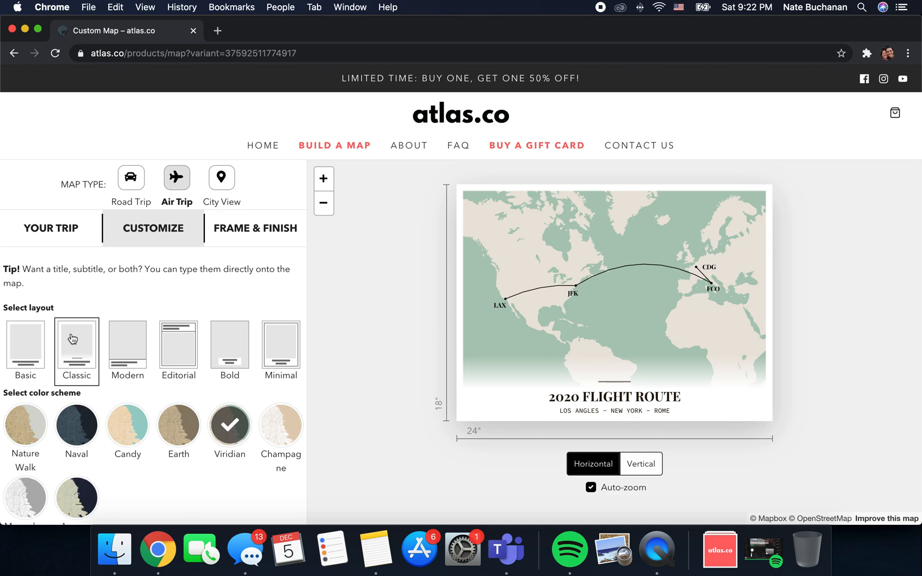
left_click(127, 340)
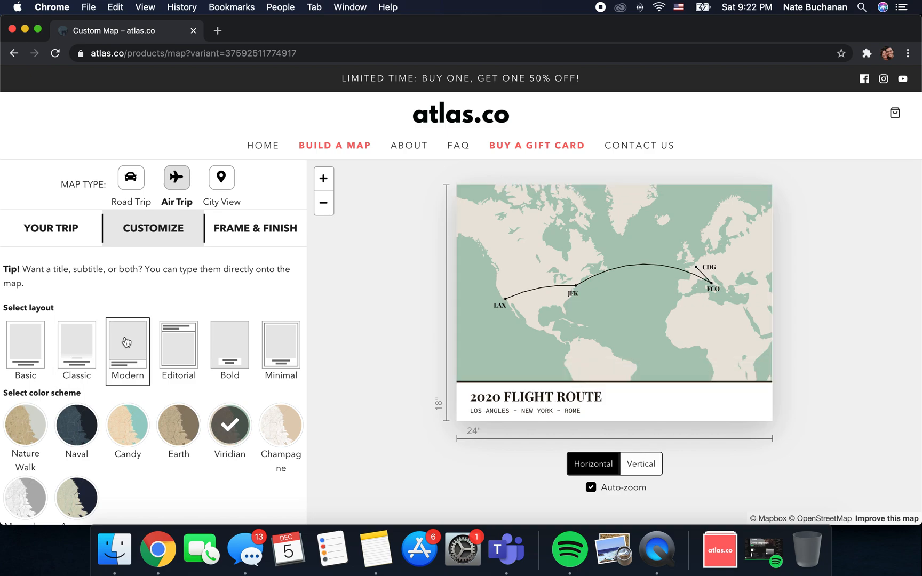
left_click(178, 342)
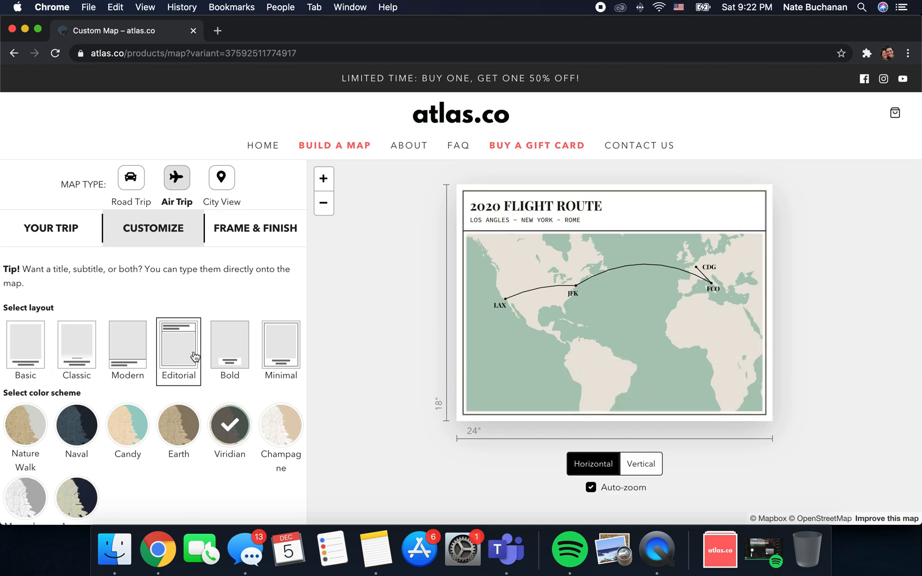
mouse_move(229, 352)
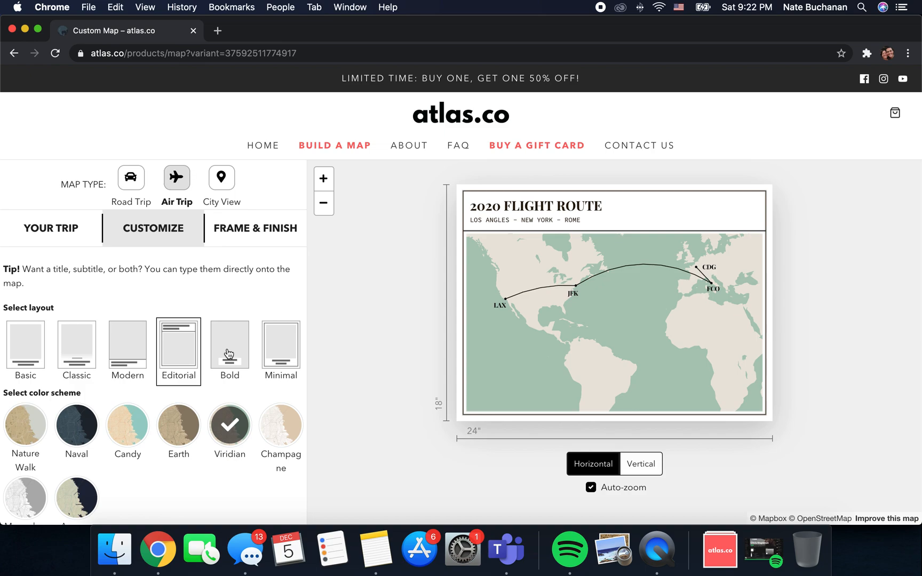
left_click(281, 342)
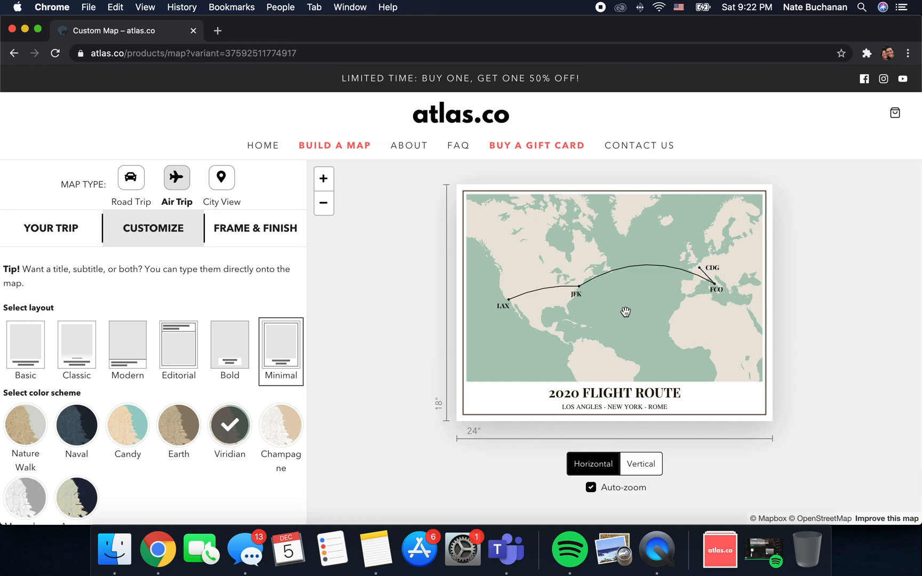
mouse_move(626, 334)
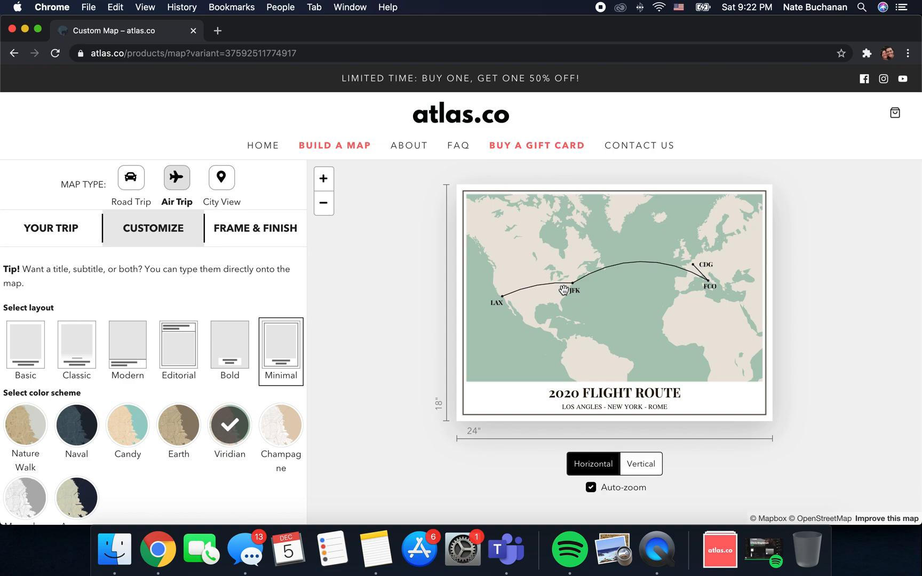
mouse_move(637, 302)
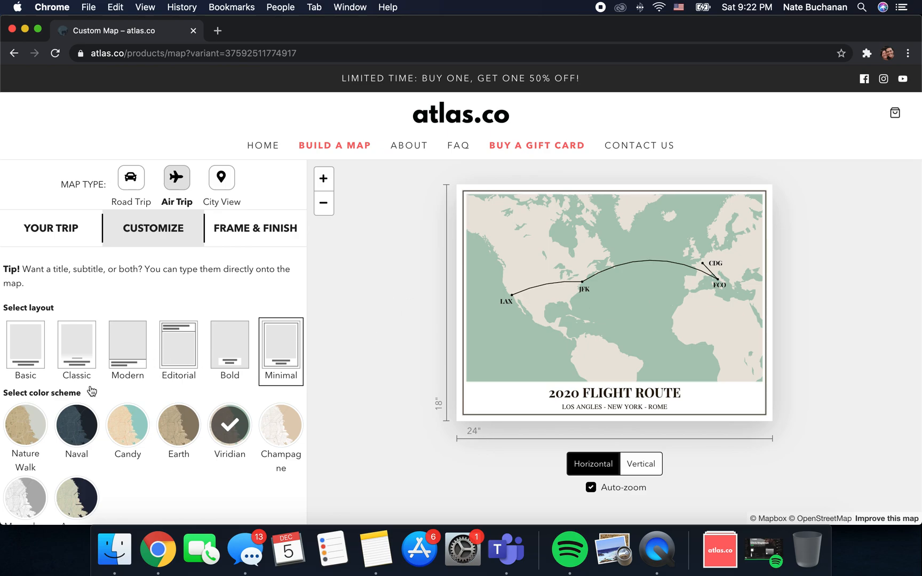
left_click(25, 424)
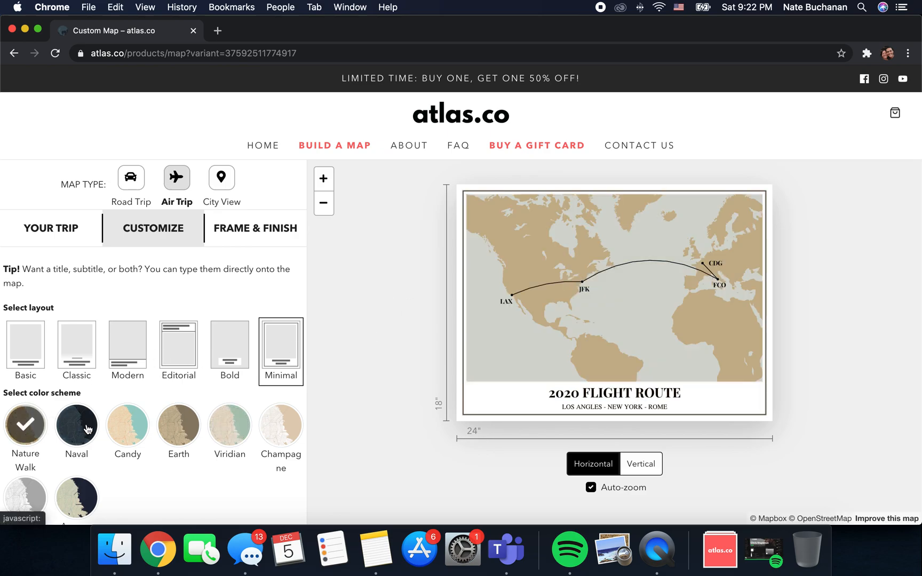
left_click(127, 425)
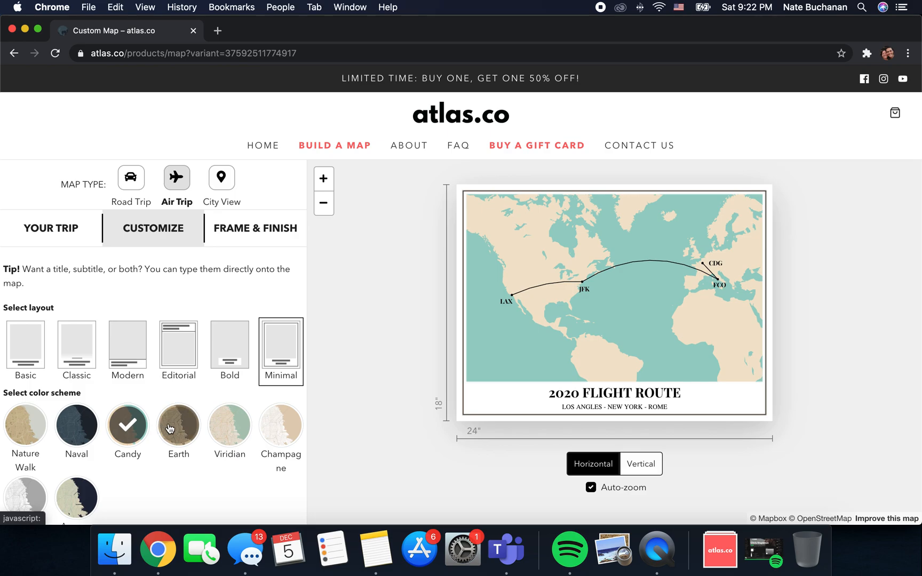
left_click(281, 425)
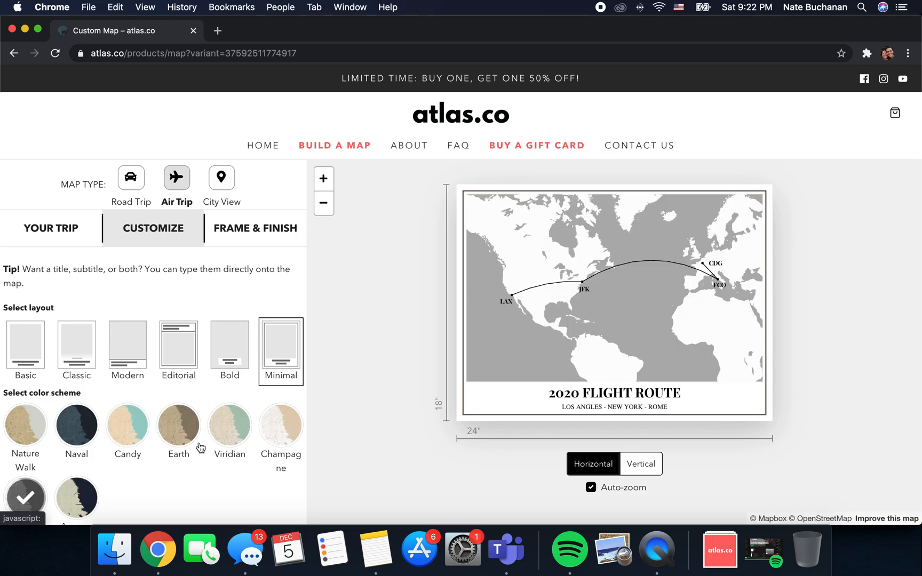
left_click(229, 426)
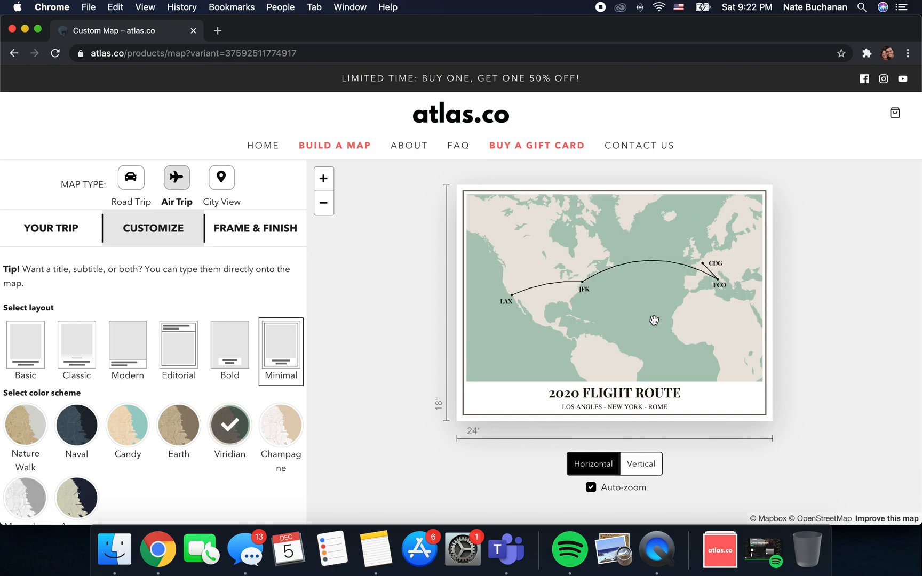
scroll("down", 3)
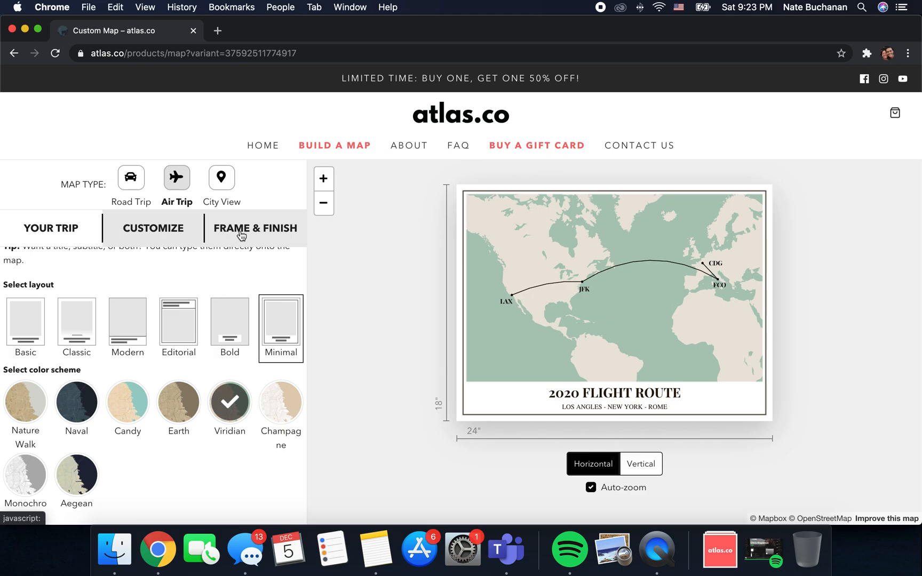
In Frame & Finish, try Metal Frame, then keep the black hanger frame at $88
left_click(254, 228)
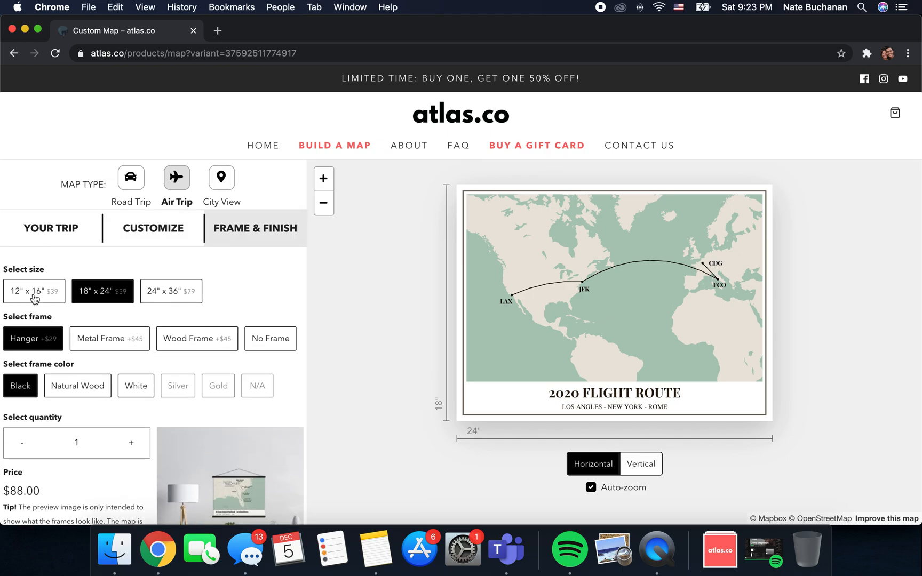
mouse_move(206, 281)
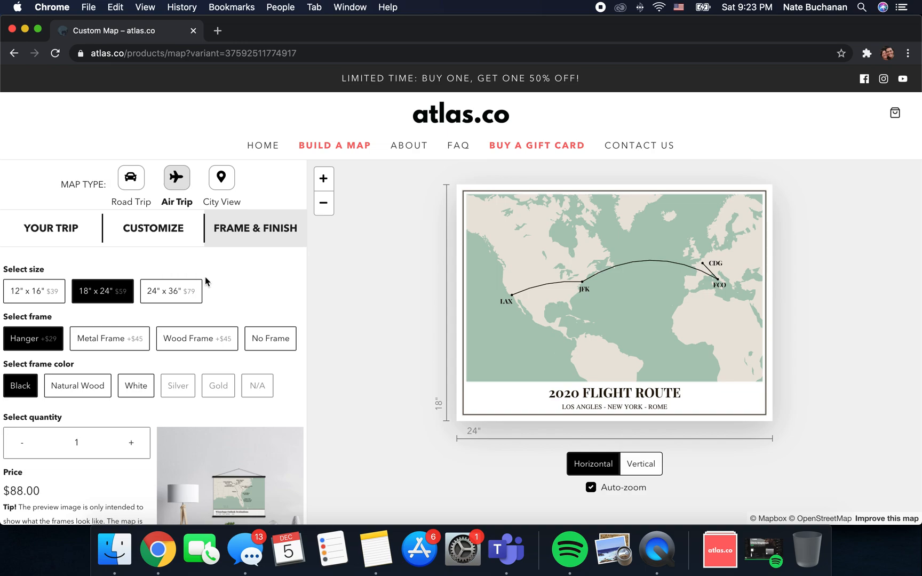
mouse_move(40, 355)
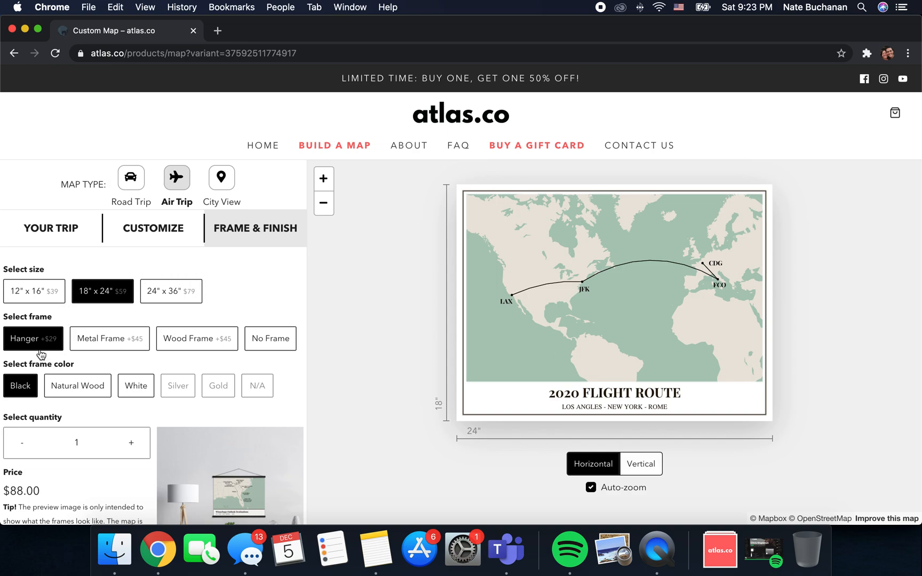
scroll("down", 3)
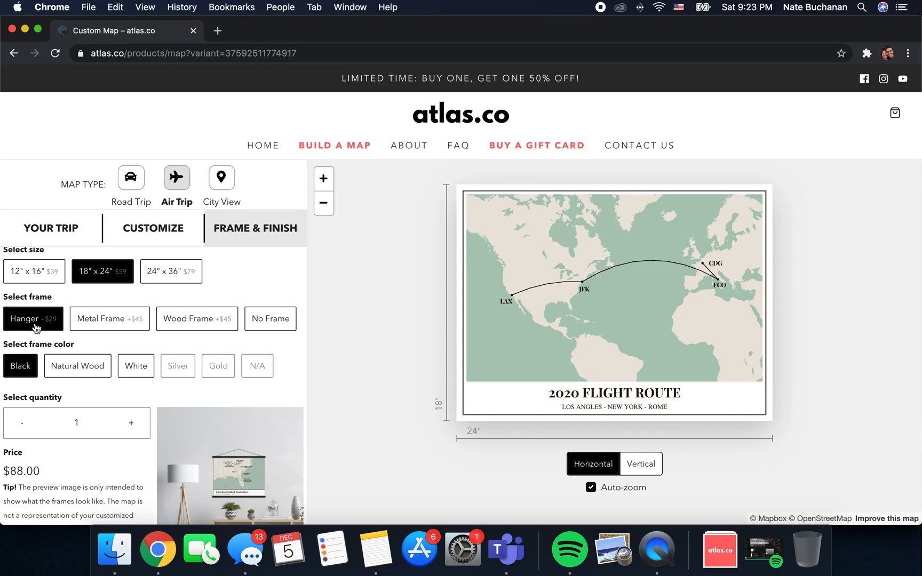
mouse_move(57, 328)
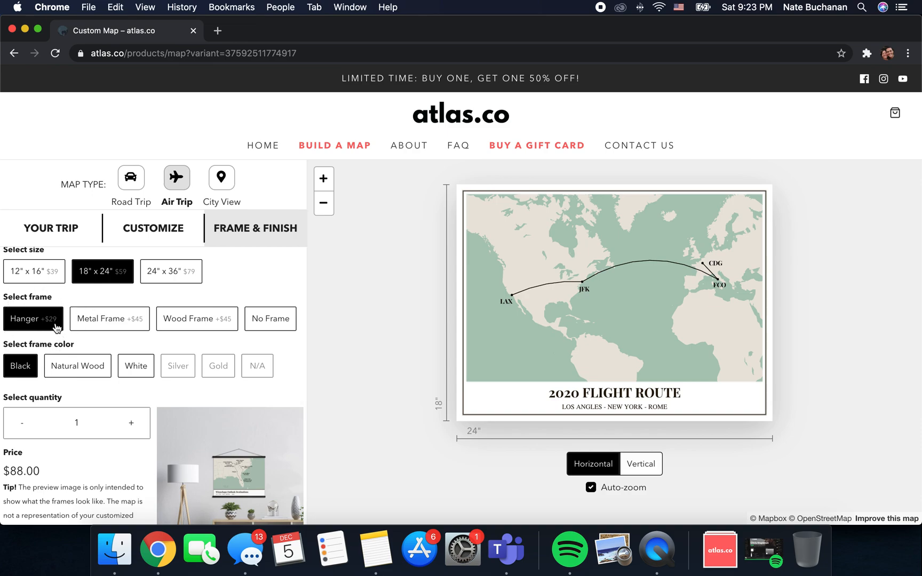
scroll("down", 3)
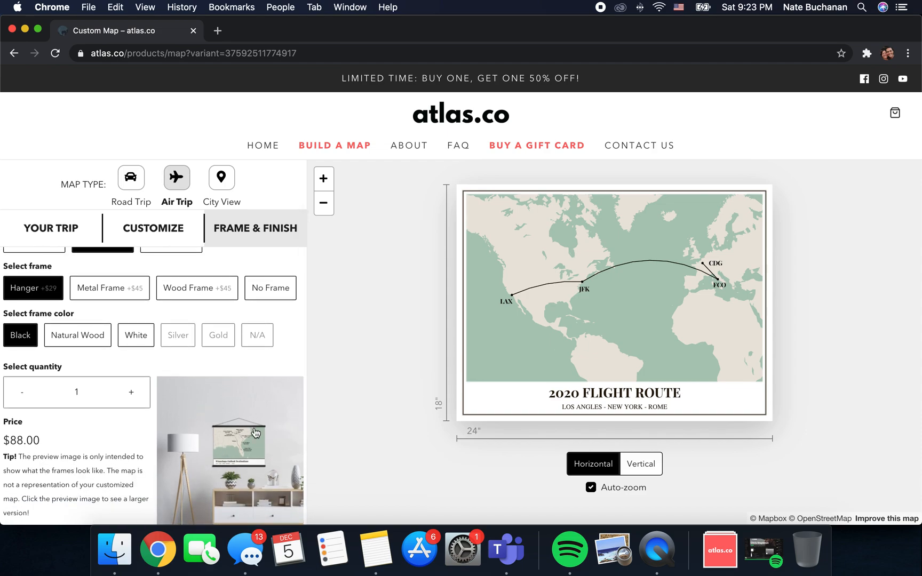
left_click(109, 288)
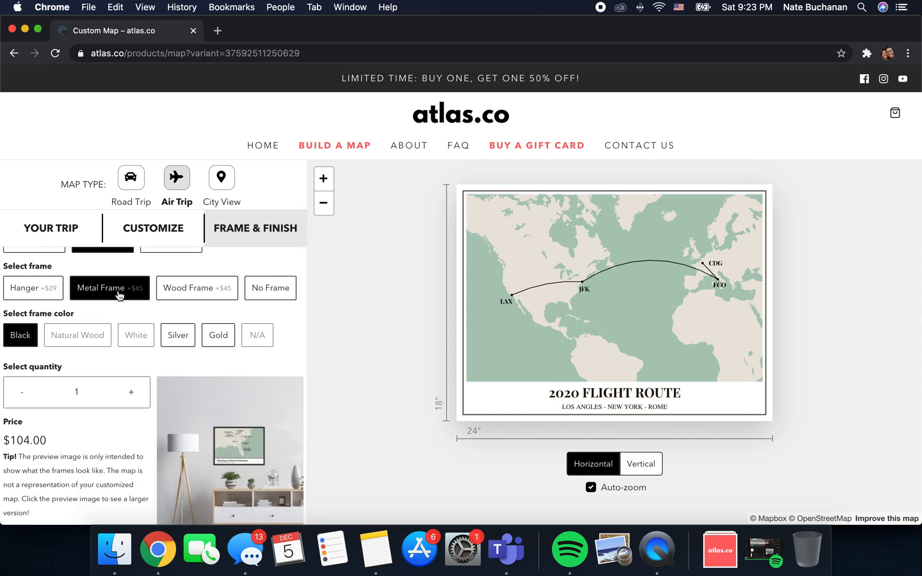
mouse_move(45, 283)
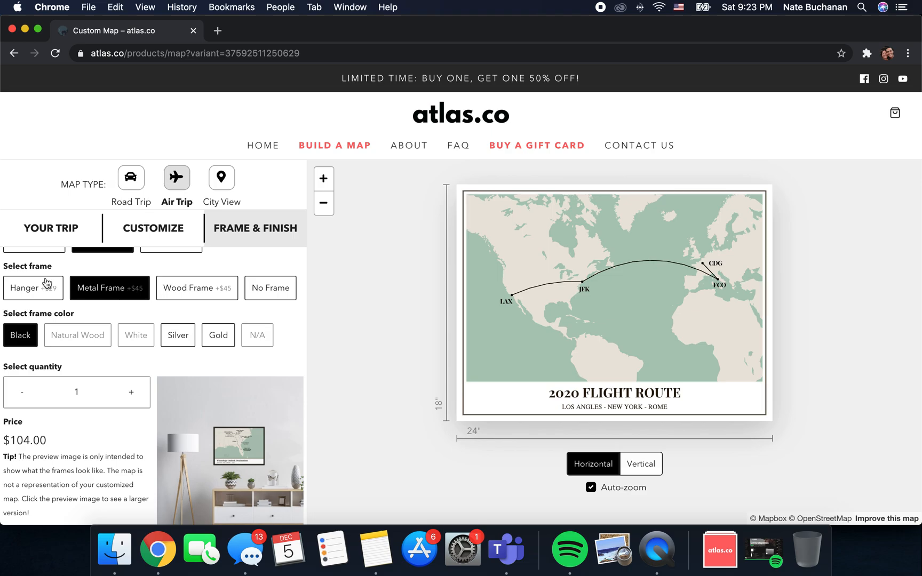
left_click(33, 287)
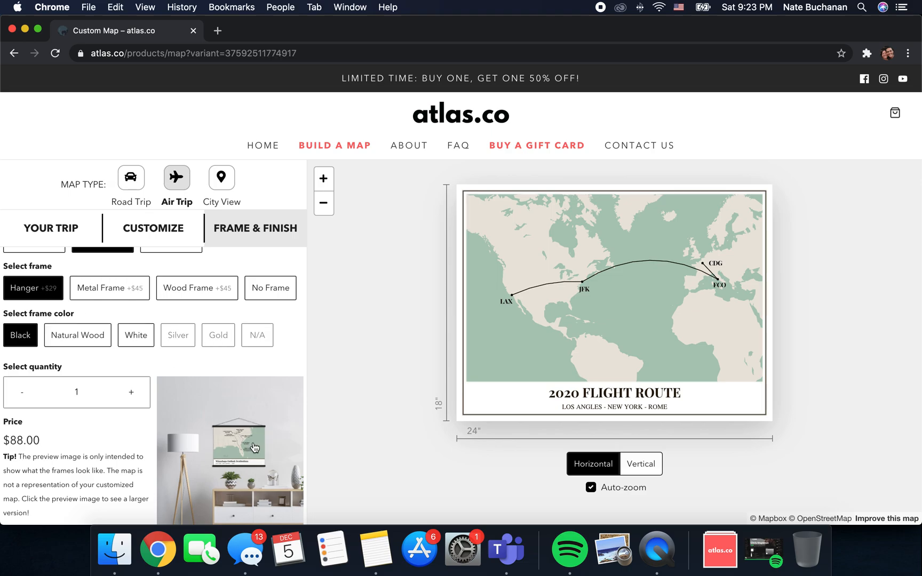
left_click(229, 450)
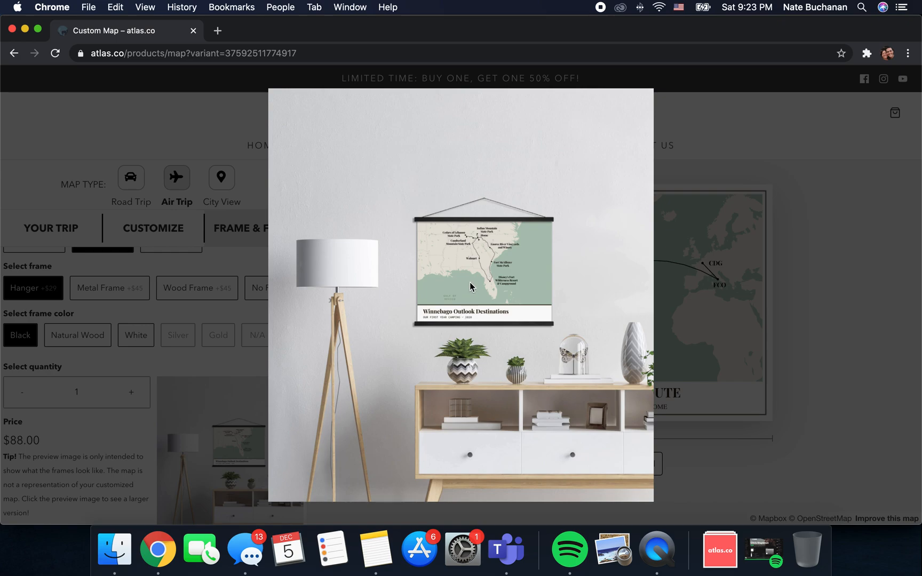
mouse_move(528, 316)
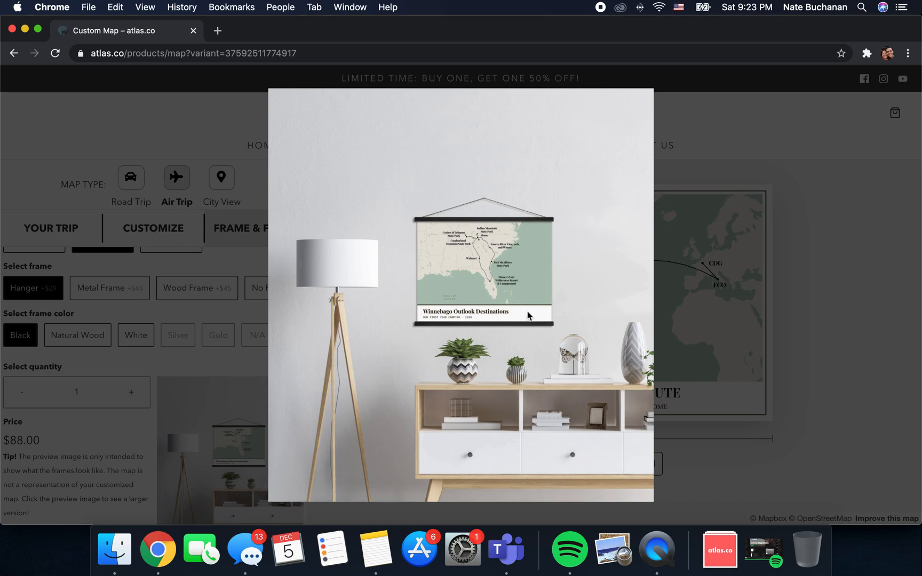
mouse_move(527, 224)
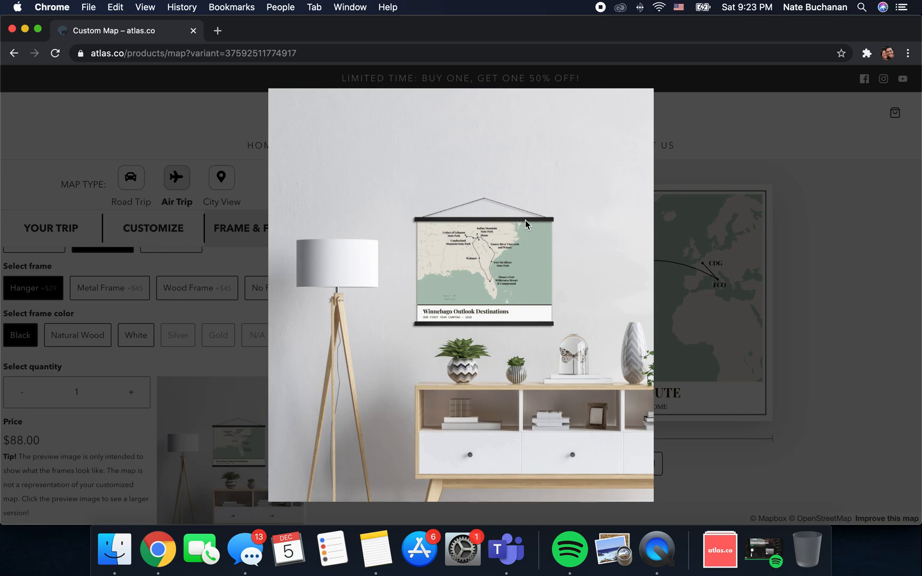
mouse_move(328, 317)
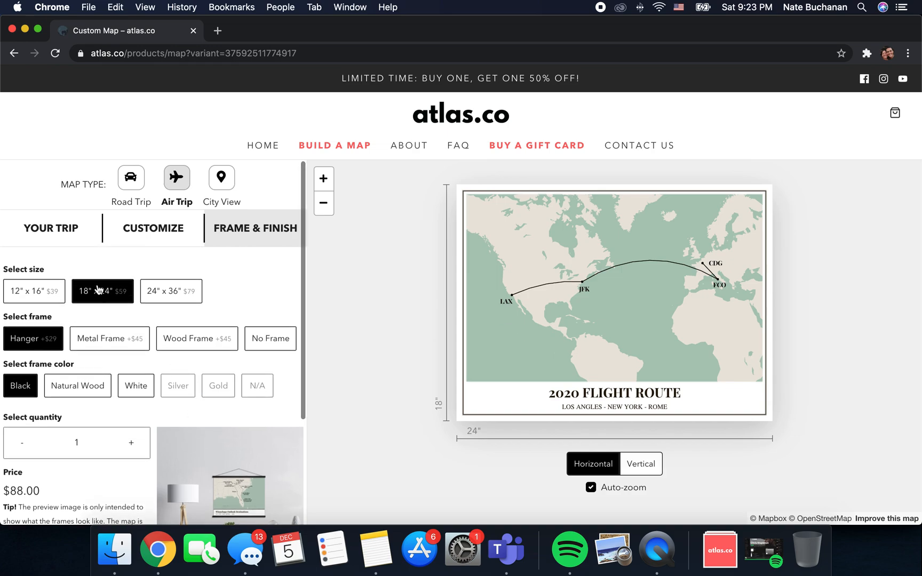
mouse_move(39, 356)
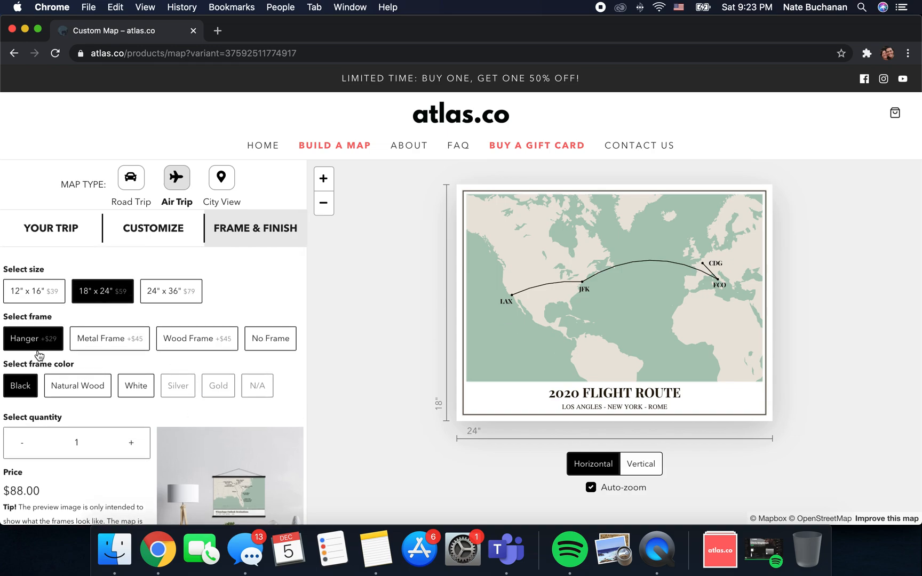
Choose Natural Wood as the hanger frame colour for the 18x24 print
left_click(77, 386)
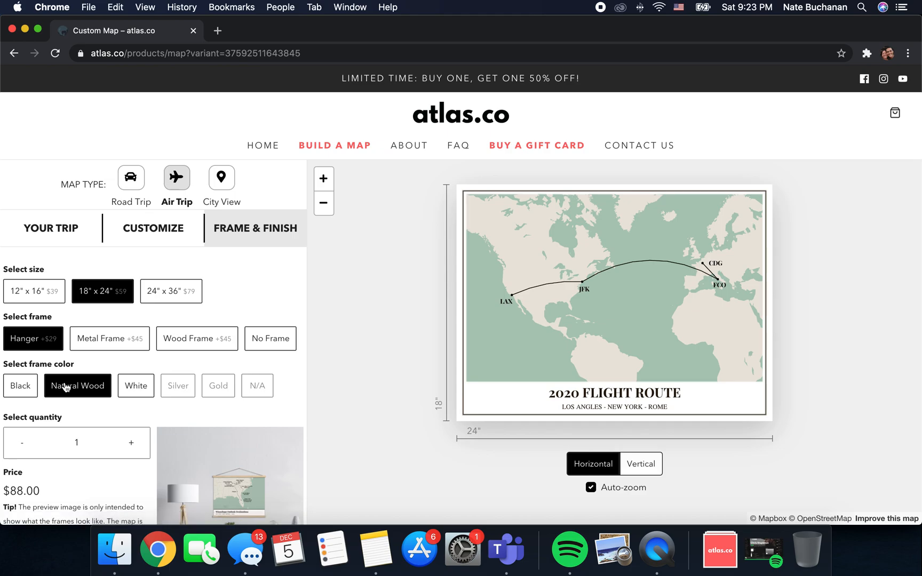
scroll("down", 3)
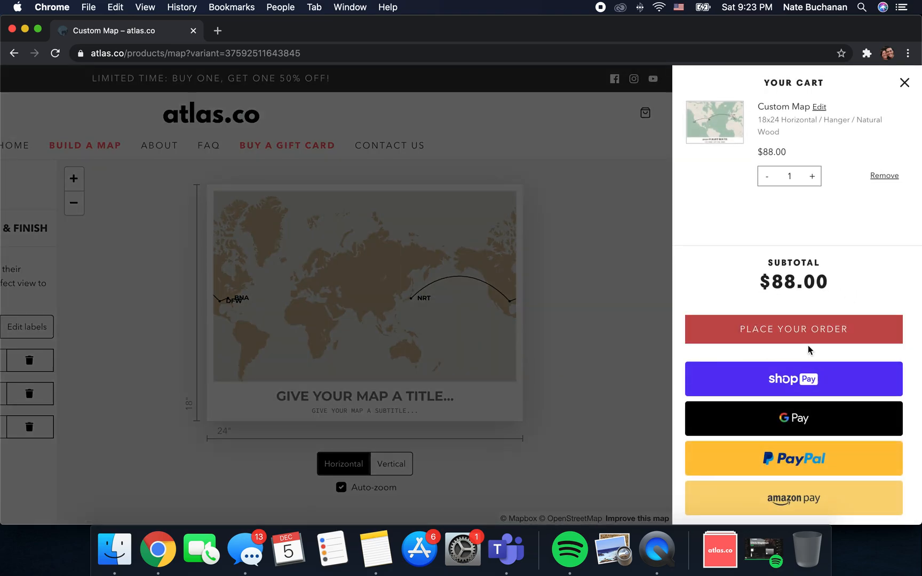
mouse_move(792, 329)
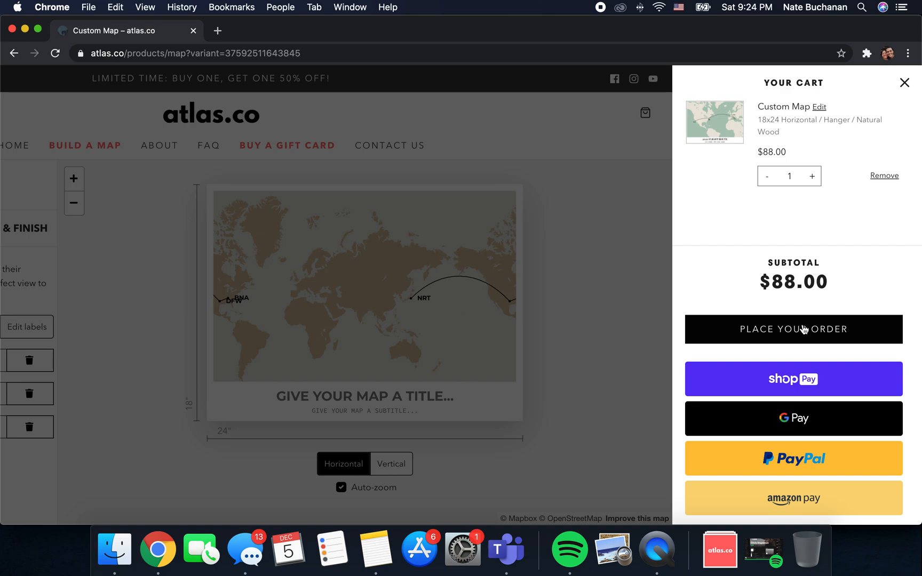
Proceed to checkout with the $88 18x24 horizontal map with wood hanger
left_click(793, 329)
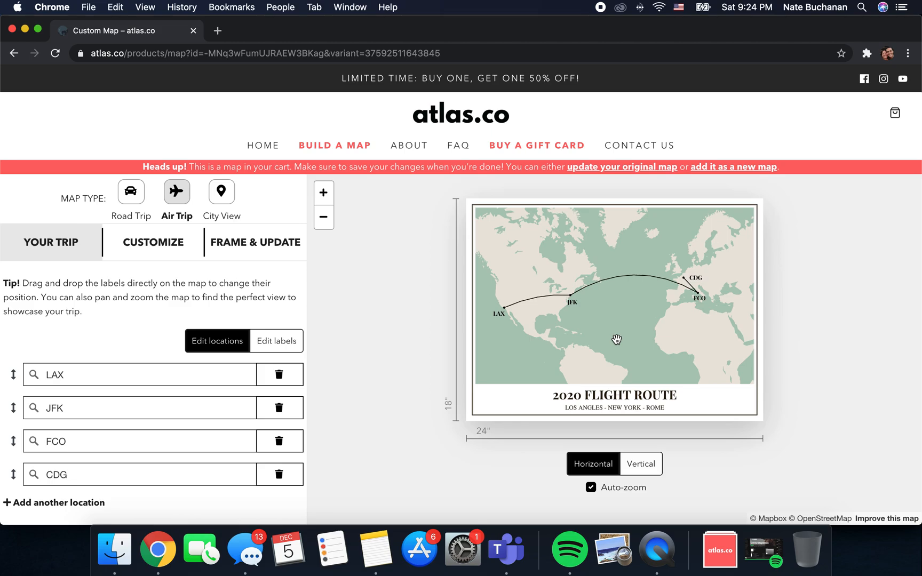
mouse_move(91, 496)
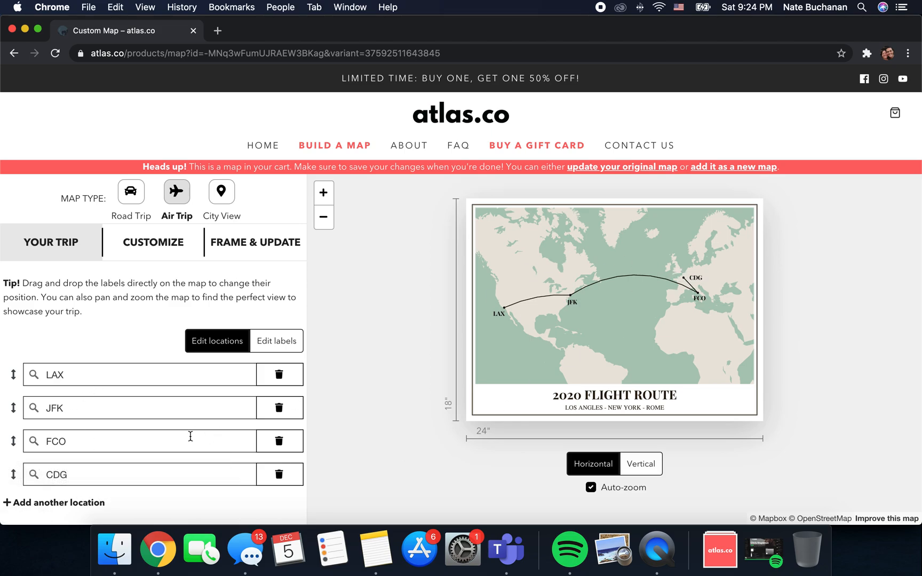
Add a fifth, empty airport stop below CDG in the reopened trip
left_click(54, 502)
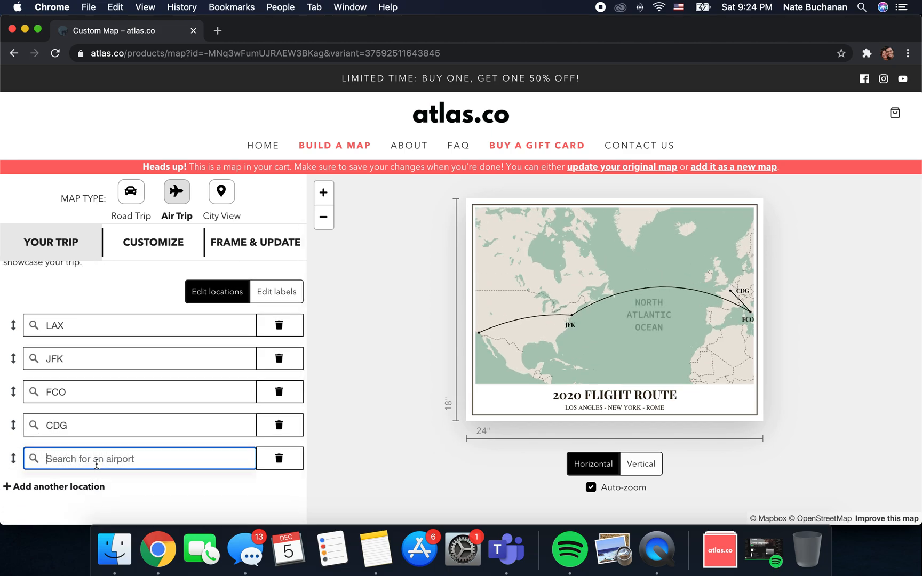
Add Dallas Fort Worth and Los Angeles International as the fifth and sixth stops
type("dfw")
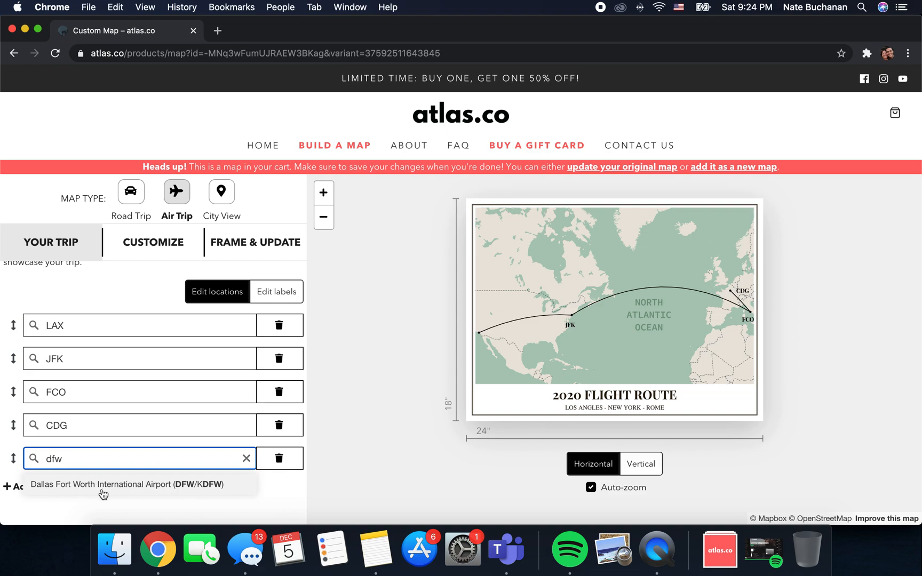
left_click(126, 484)
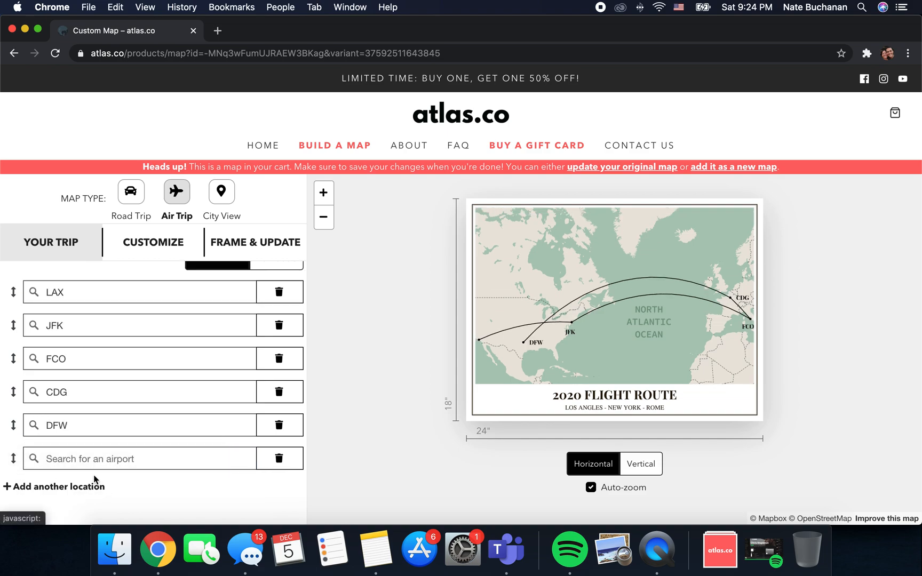
type("lax")
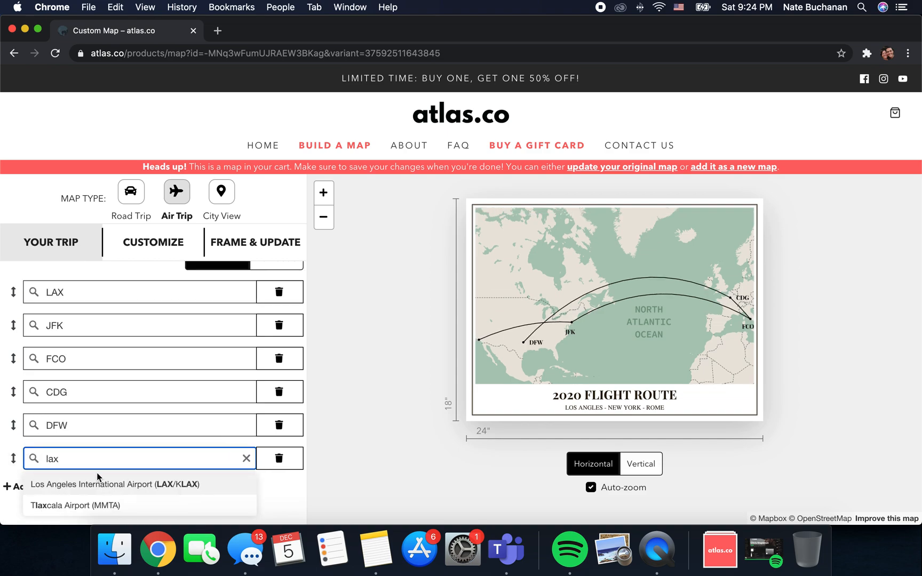
left_click(115, 484)
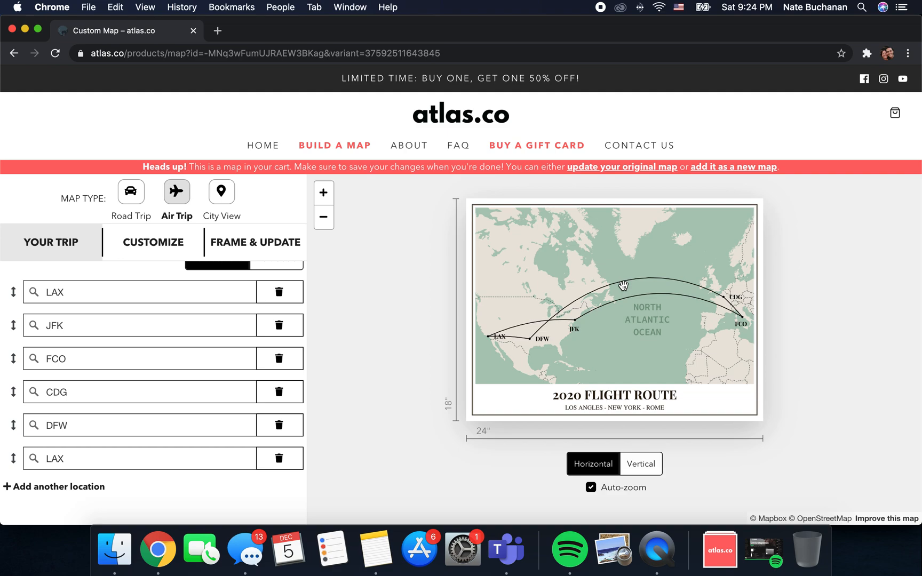
mouse_move(646, 249)
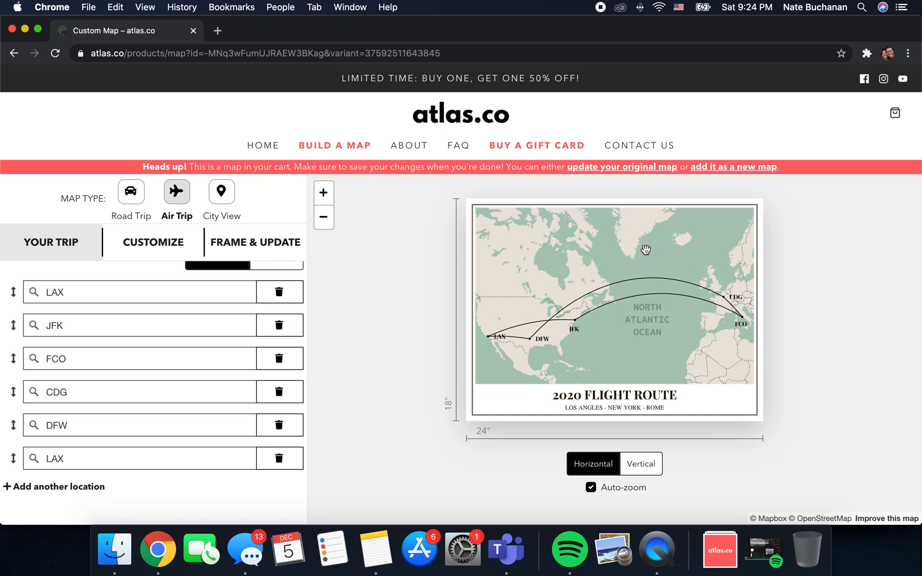
mouse_move(186, 398)
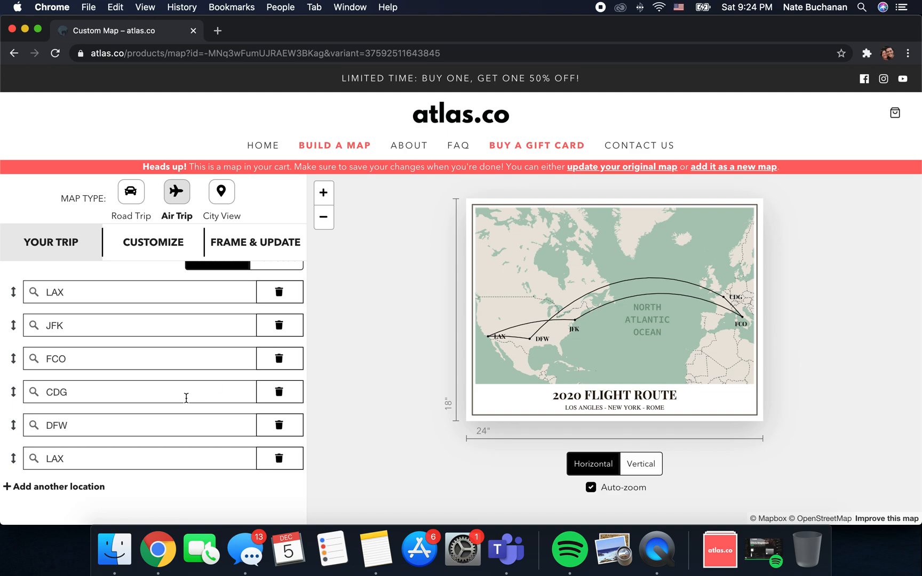
Add another stop and set it to Cancún International
left_click(58, 486)
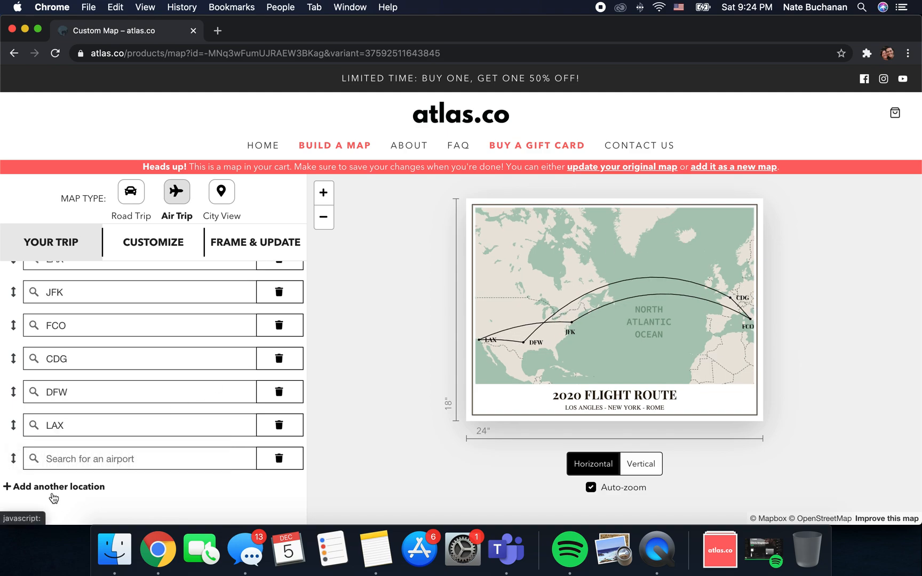
left_click(139, 459)
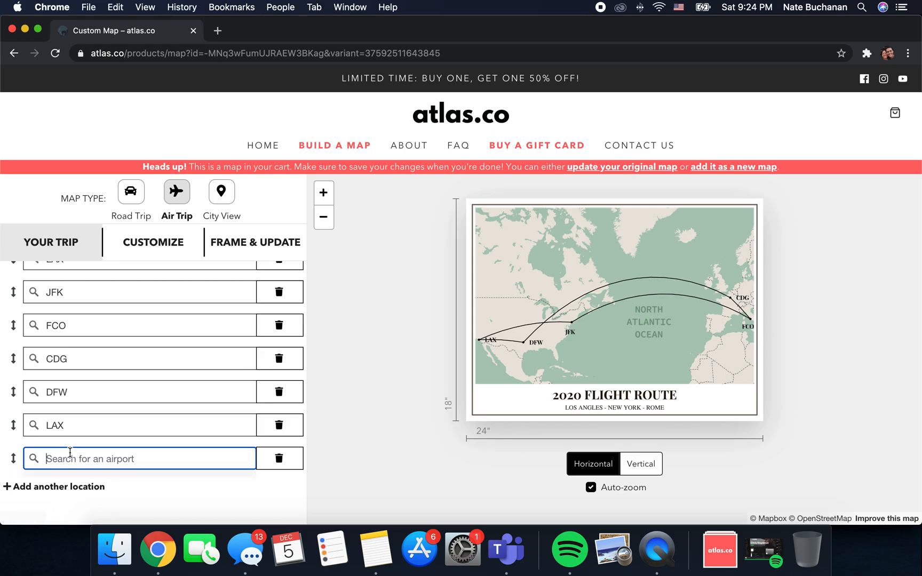
type("canc")
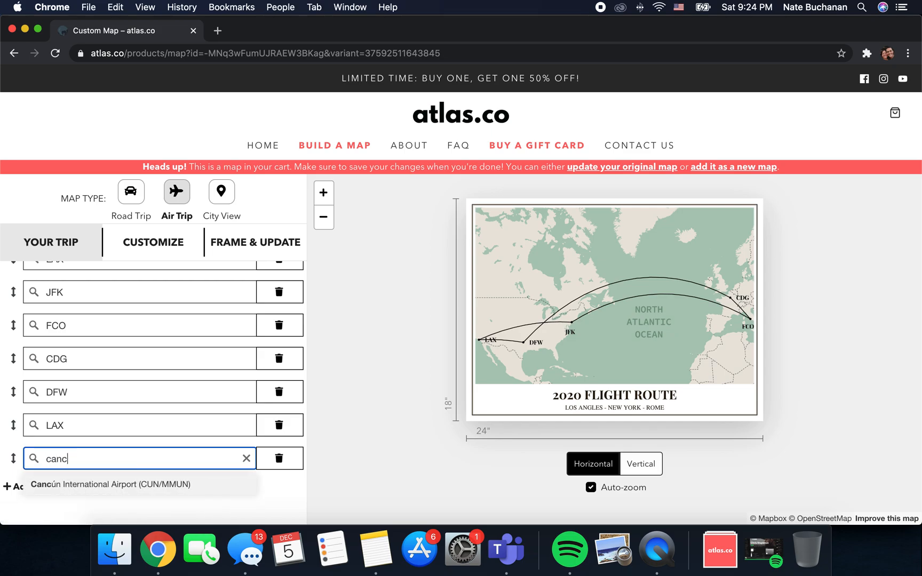
left_click(111, 485)
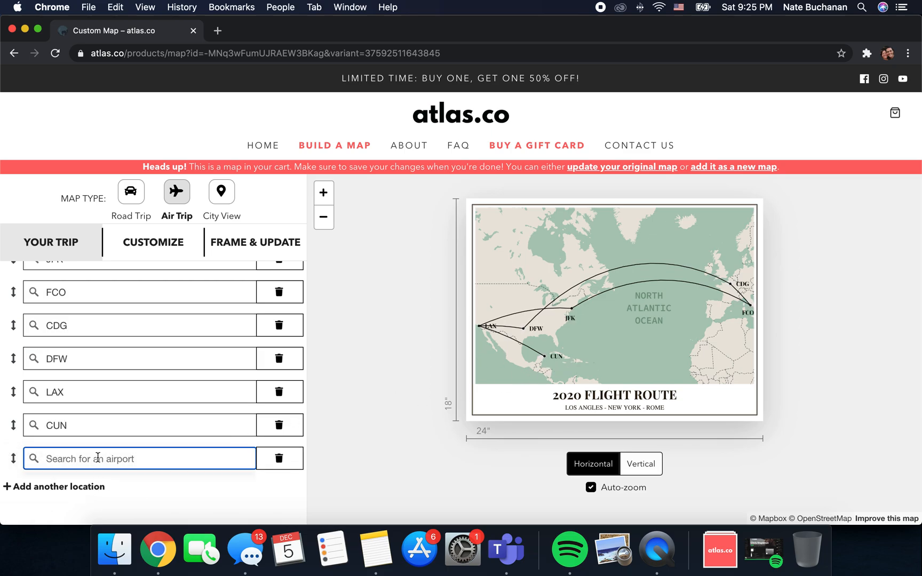
Add LAX, Seattle Tacoma International, then LAX again as the following stops
type("lax")
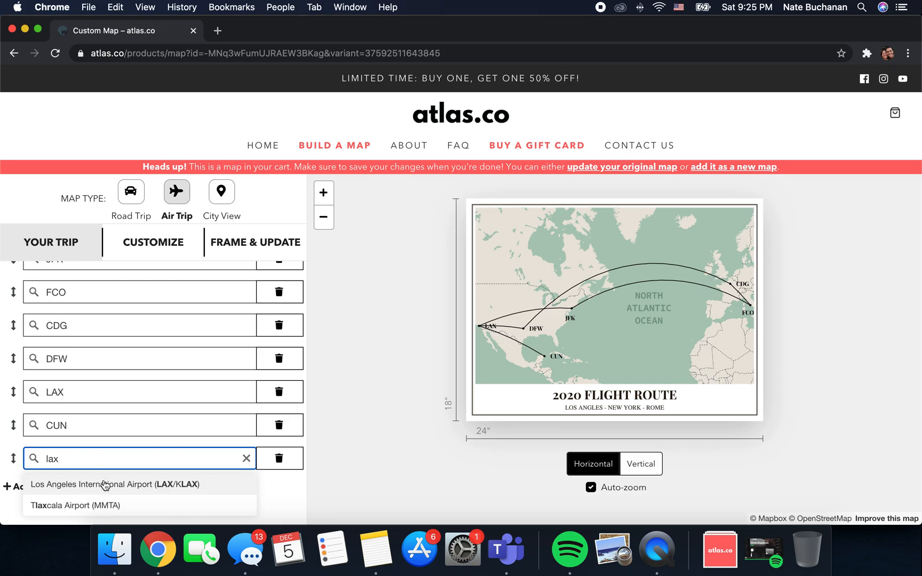
left_click(116, 484)
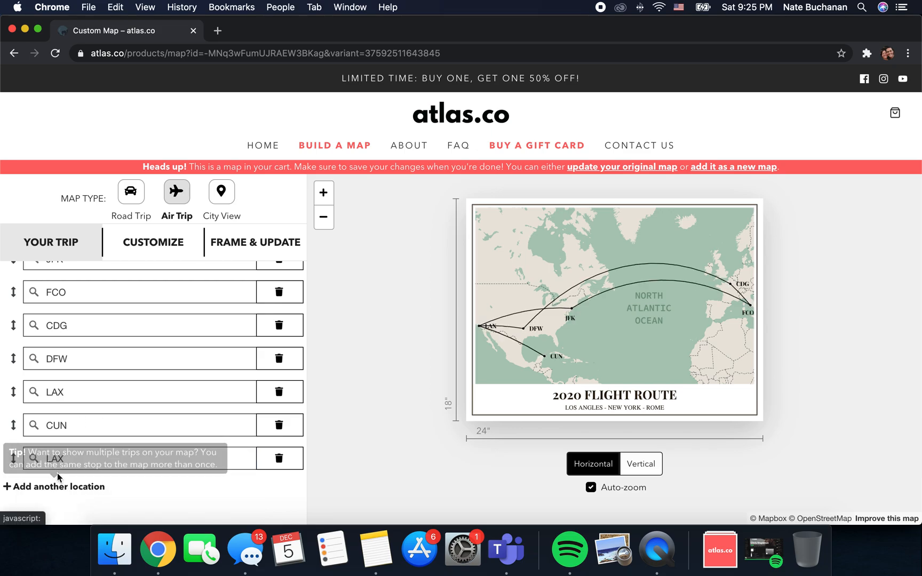
mouse_move(36, 518)
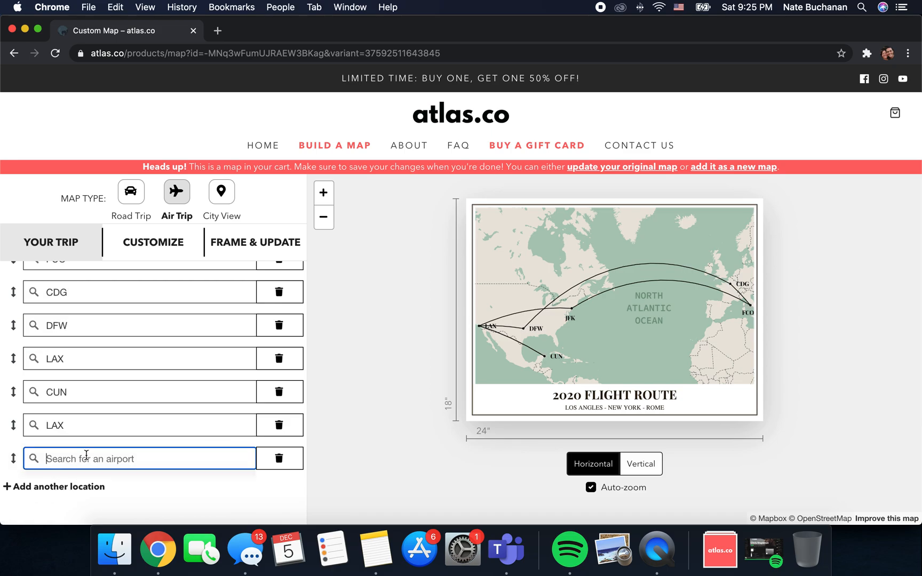
type("seatt")
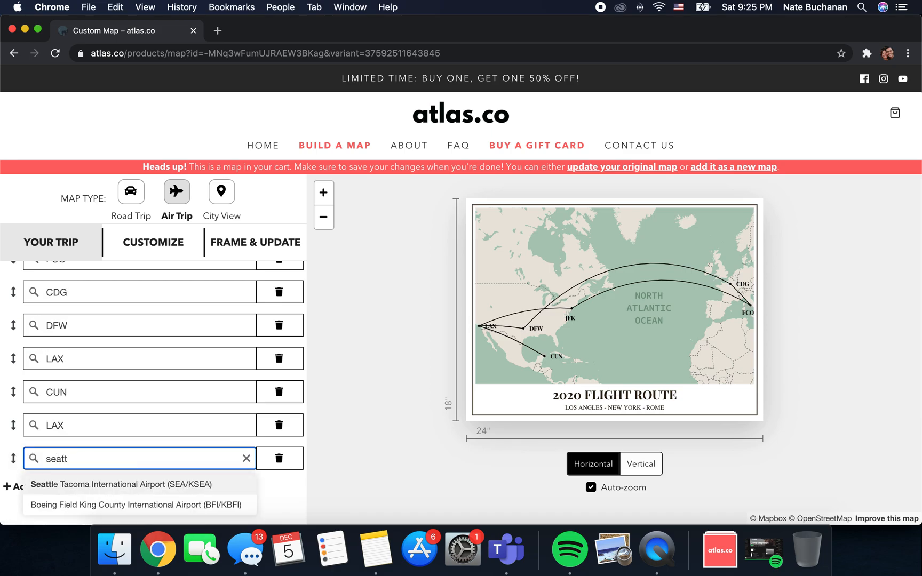
left_click(121, 484)
type("lax")
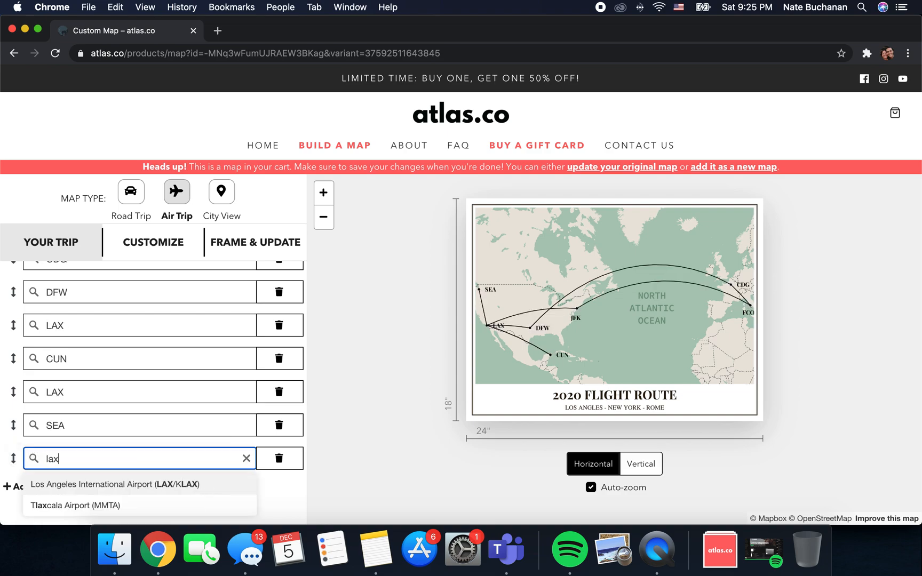
left_click(114, 484)
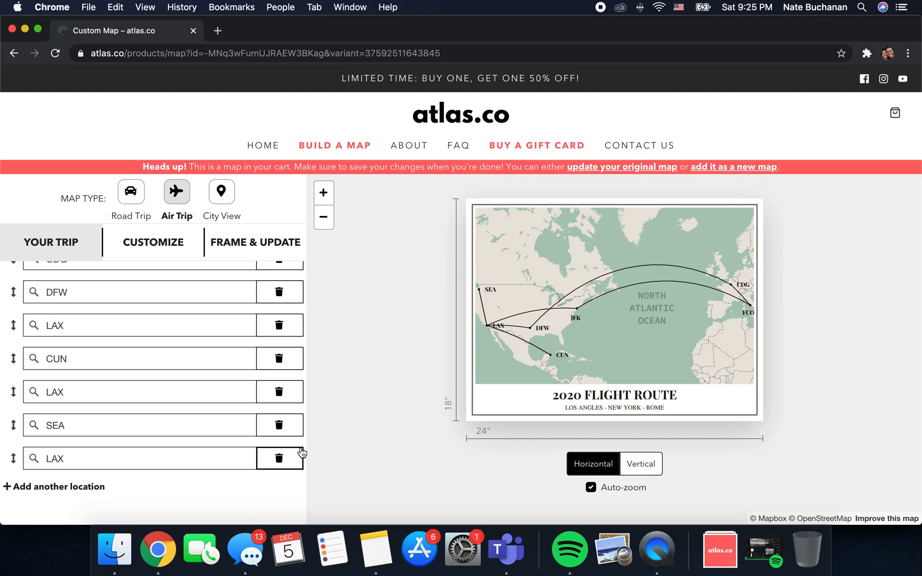
mouse_move(88, 486)
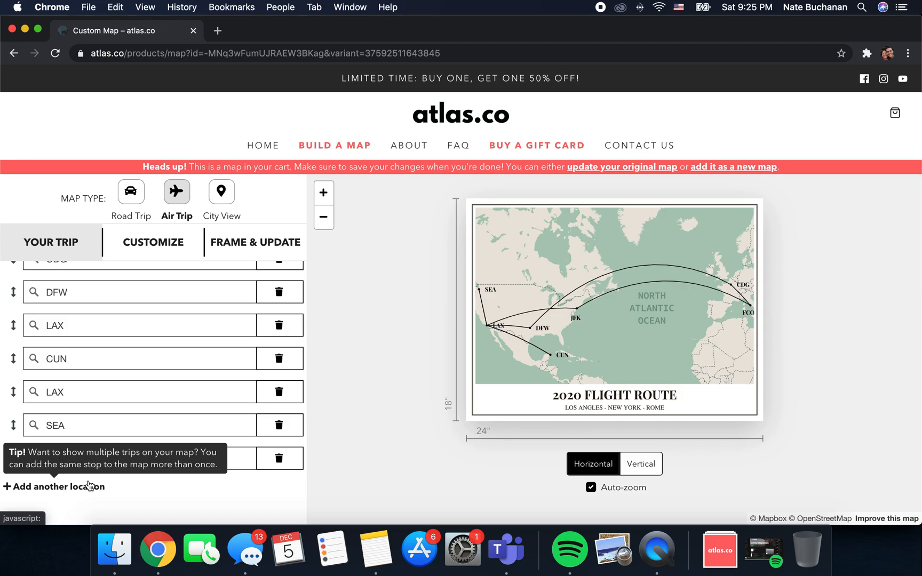
mouse_move(154, 489)
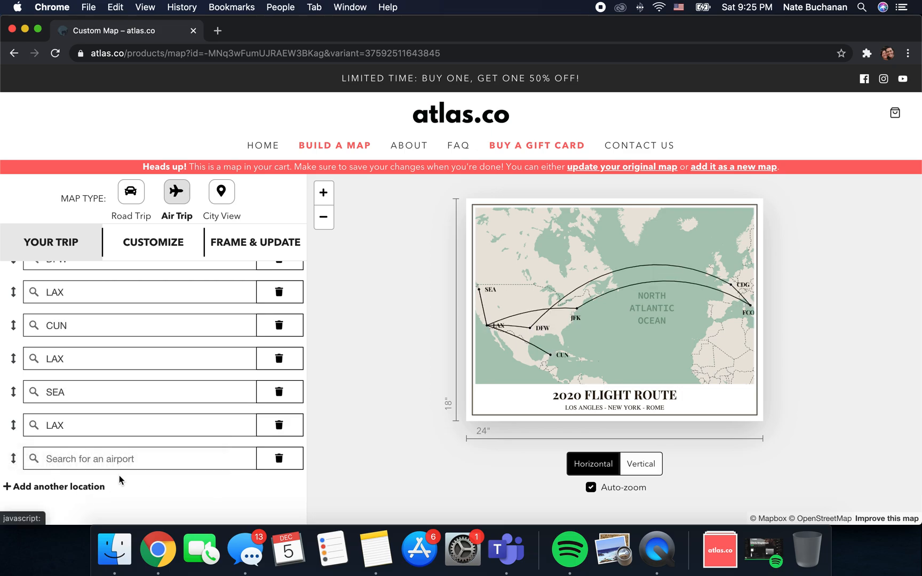
After an empty stop, add Miami International and Madrid–Barajas as new stops
left_click(278, 292)
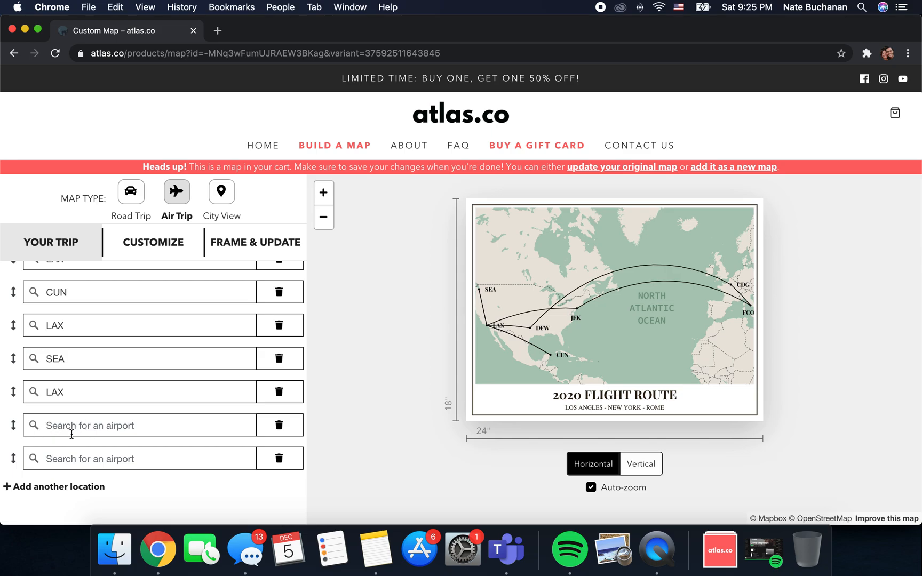
left_click(139, 459)
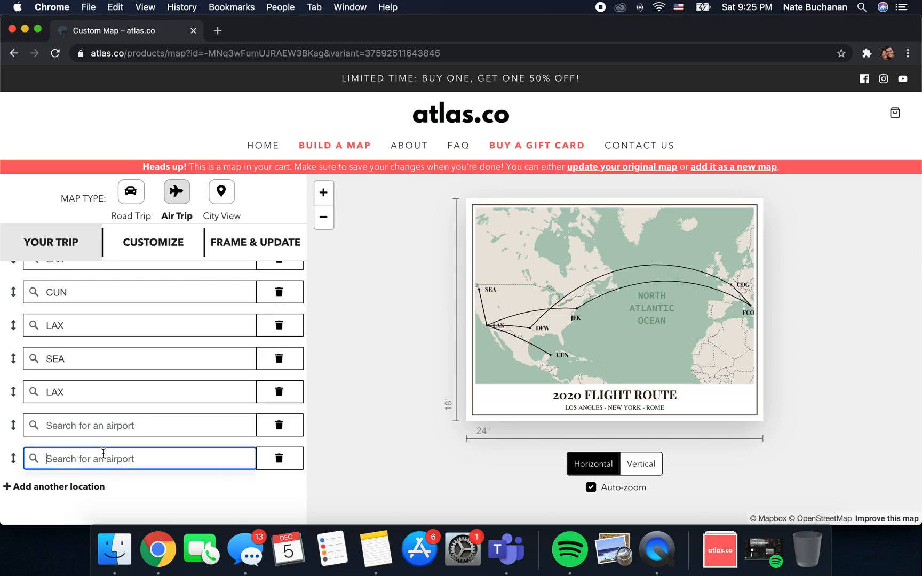
type("mia")
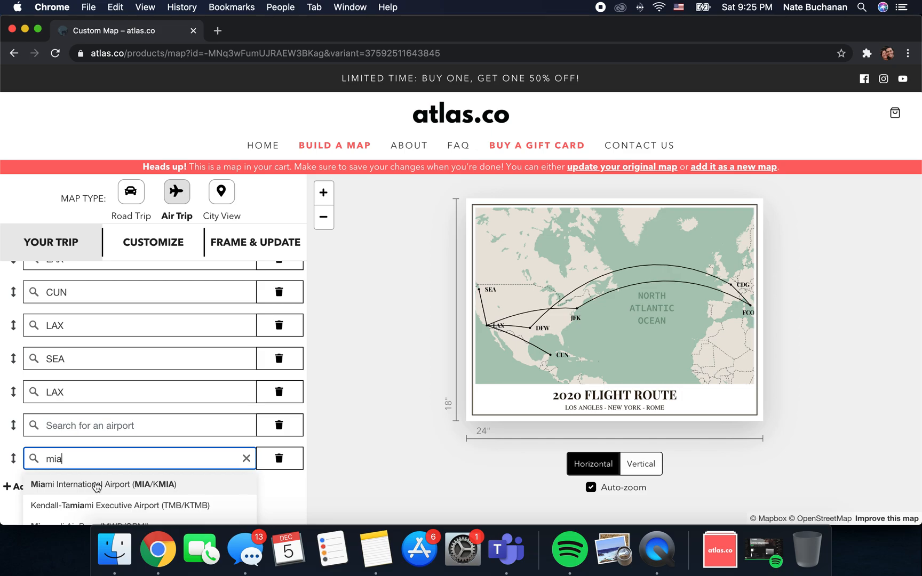
left_click(103, 484)
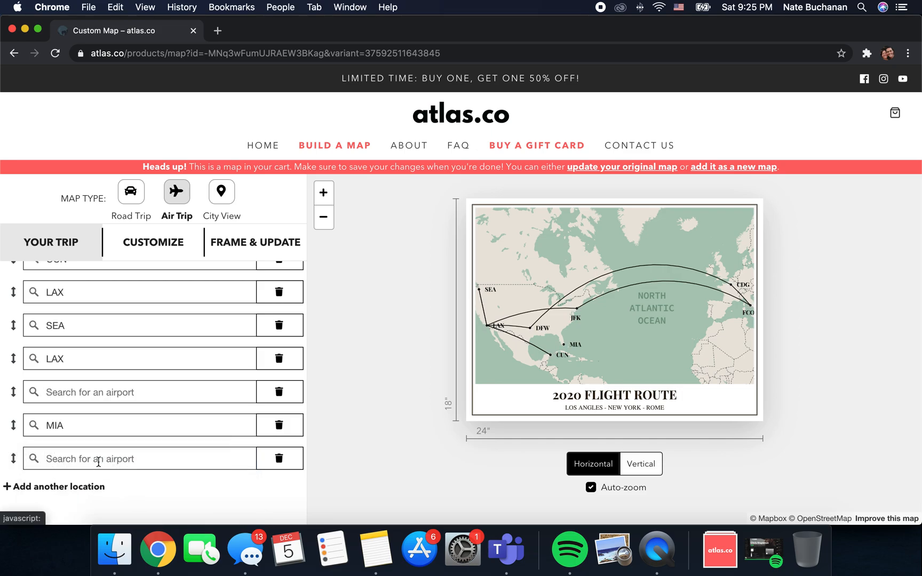
type("madri")
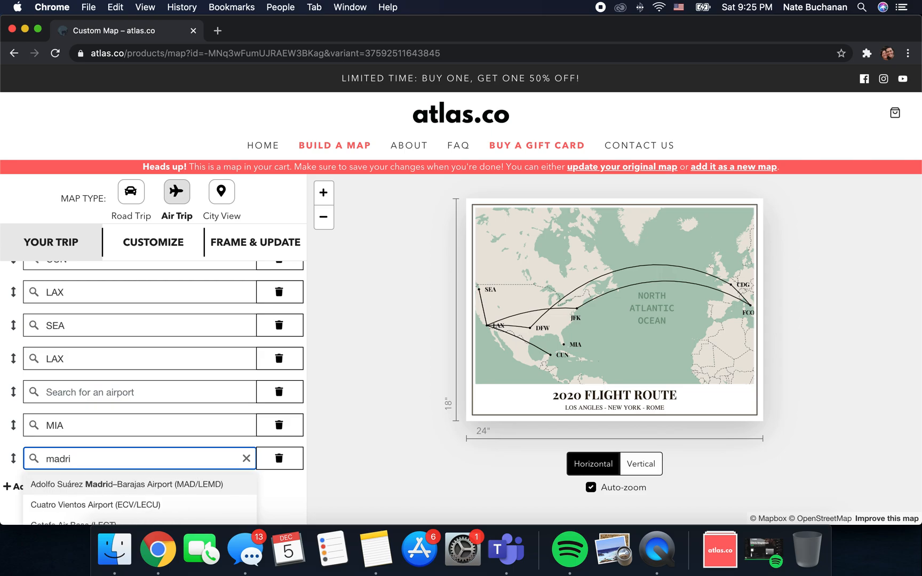
left_click(133, 484)
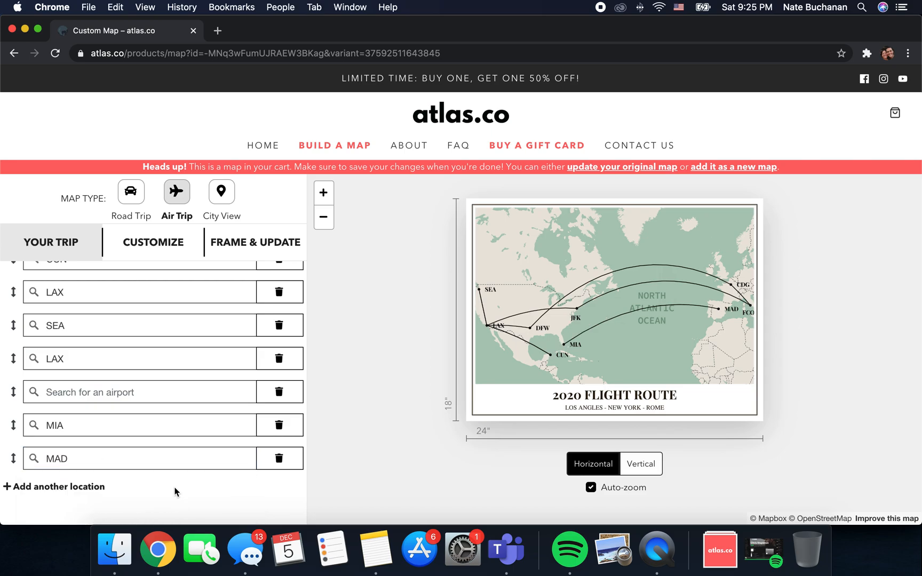
mouse_move(573, 335)
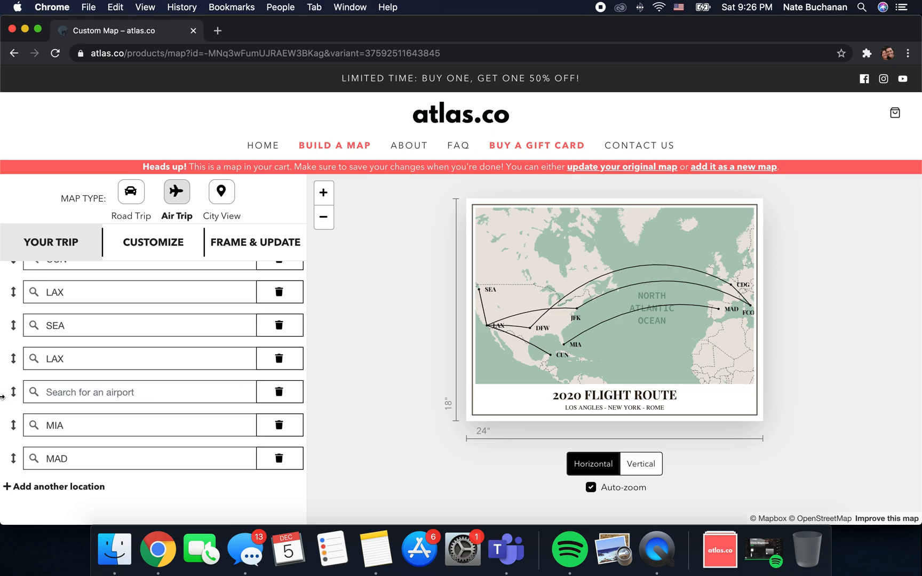
scroll("up", 3)
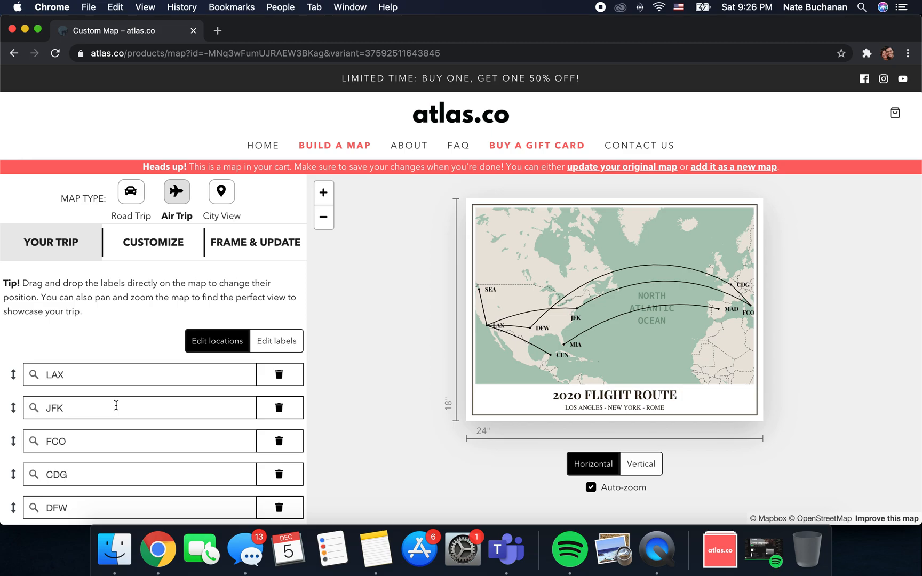
mouse_move(117, 278)
type("gc")
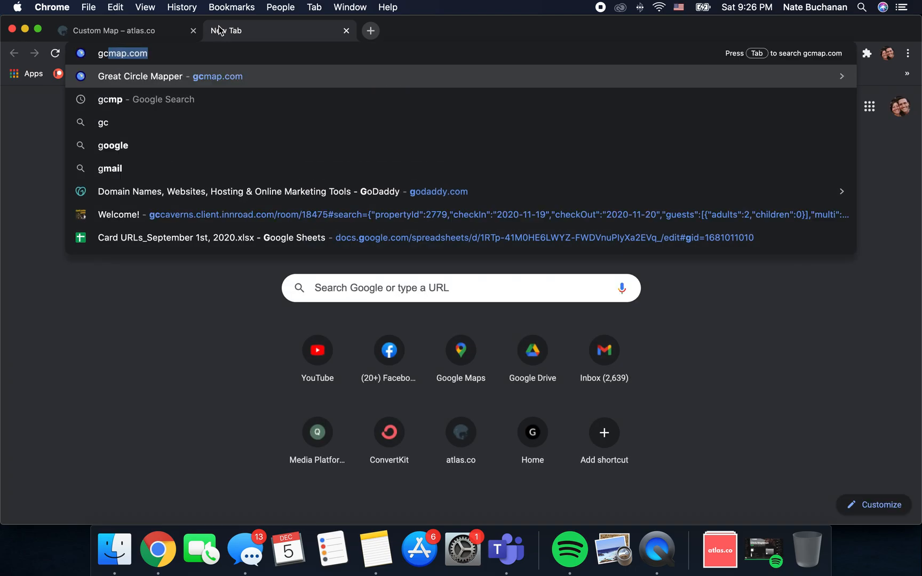
Calculate the LAX-JFK-FCO-DFW-LAX distance on gcmap.com: 13,601 miles total
left_click(169, 76)
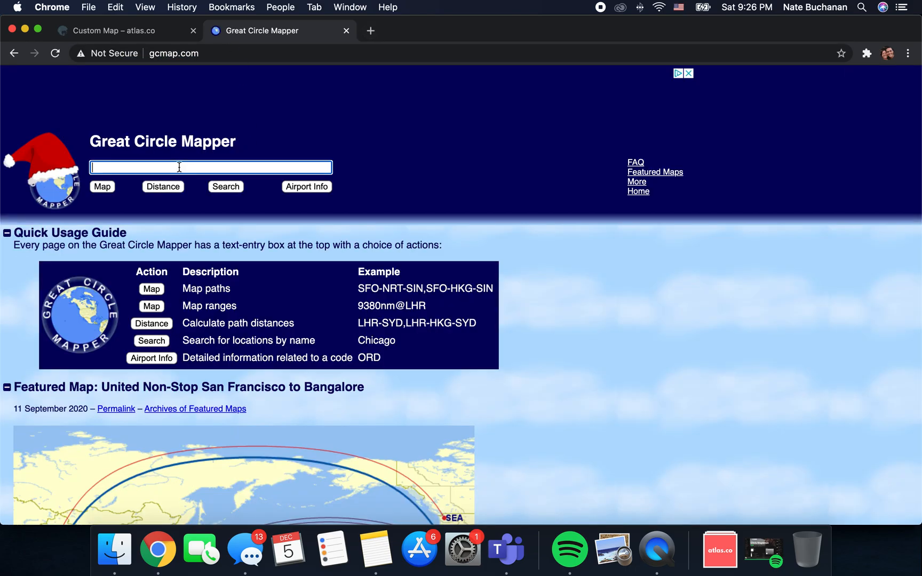
type("lax-")
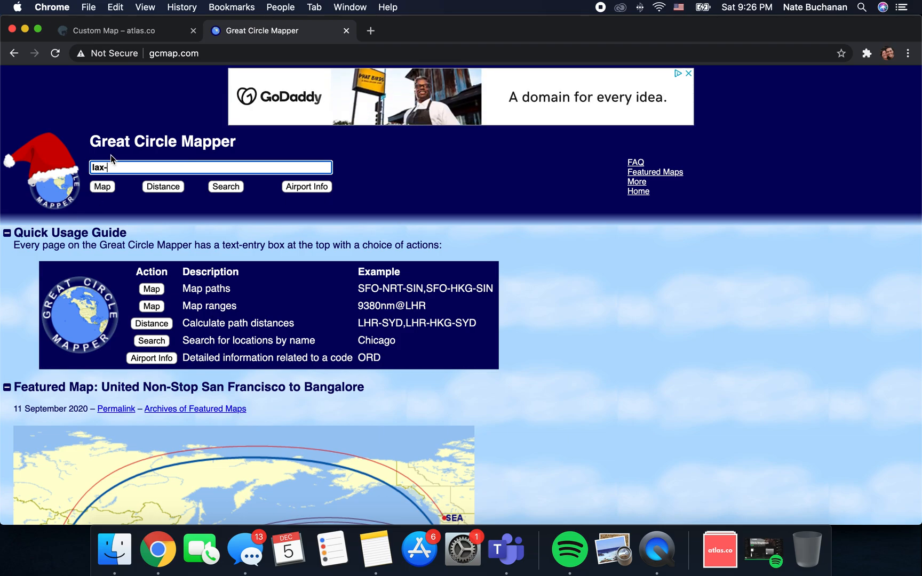
type("jfk")
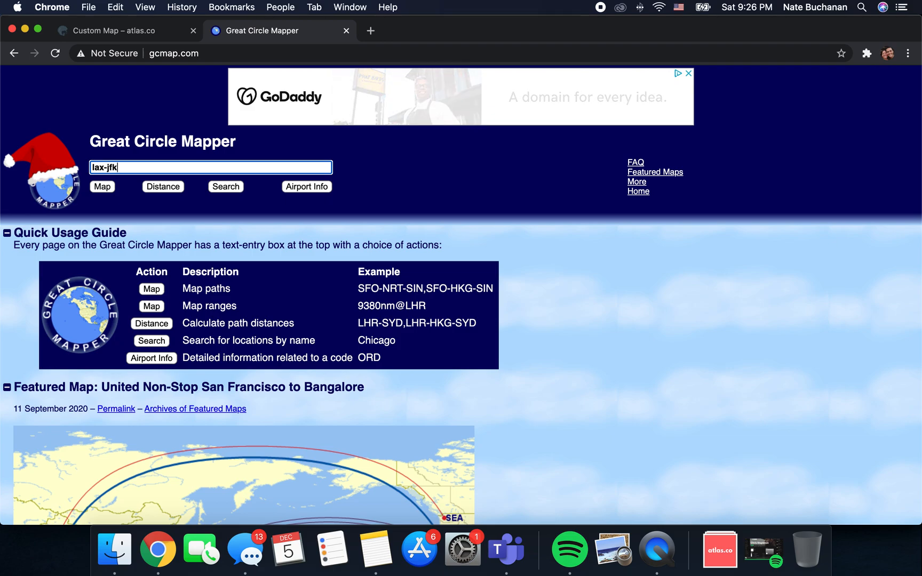
type("-fco")
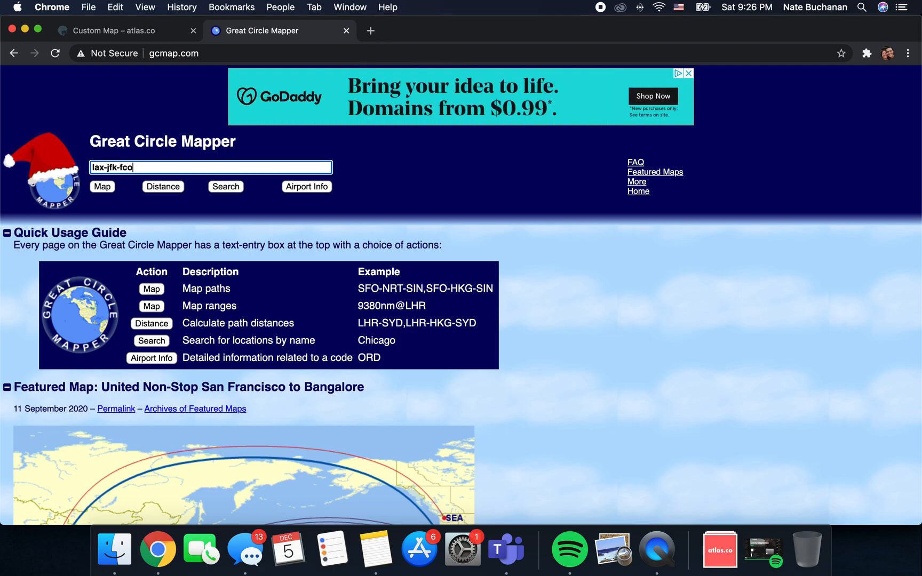
type("-dfw")
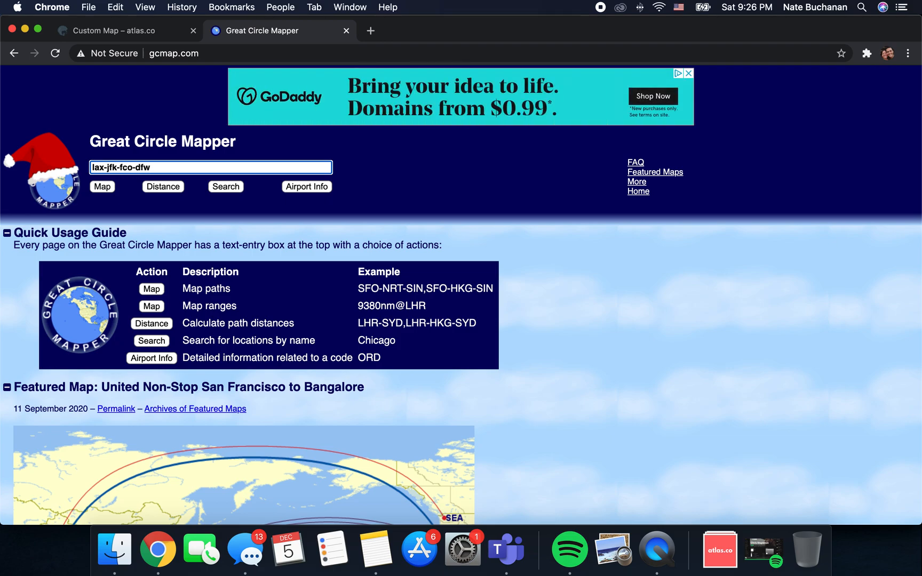
type("-lax")
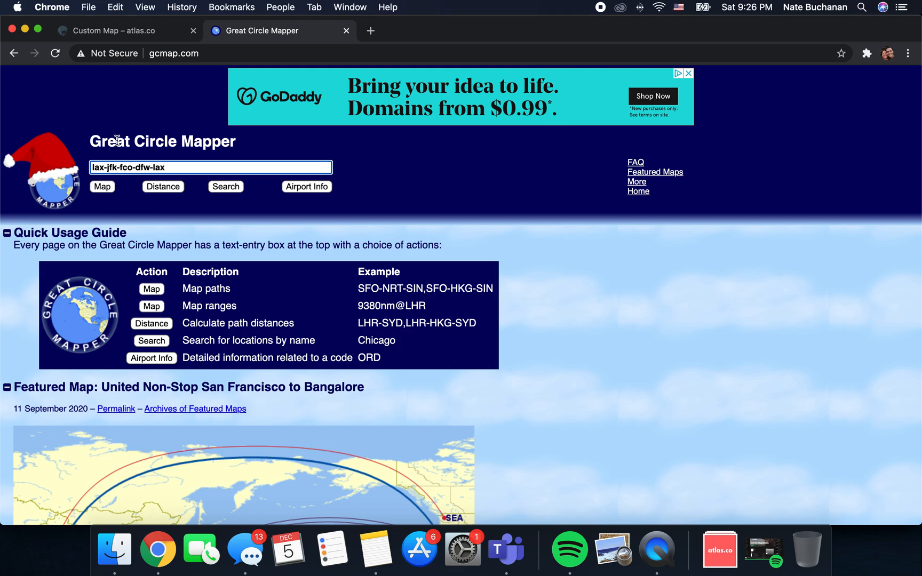
left_click(162, 186)
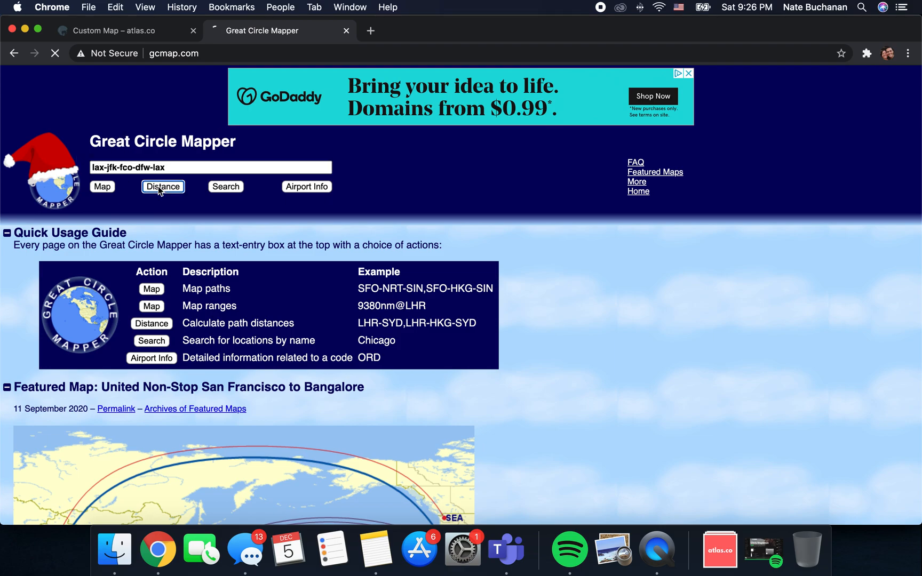
left_click(163, 186)
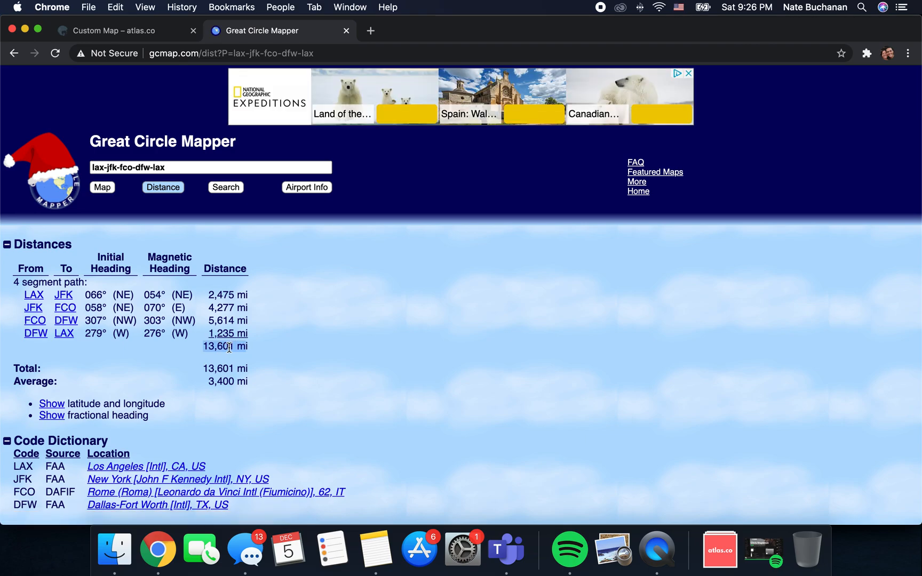
left_click(121, 30)
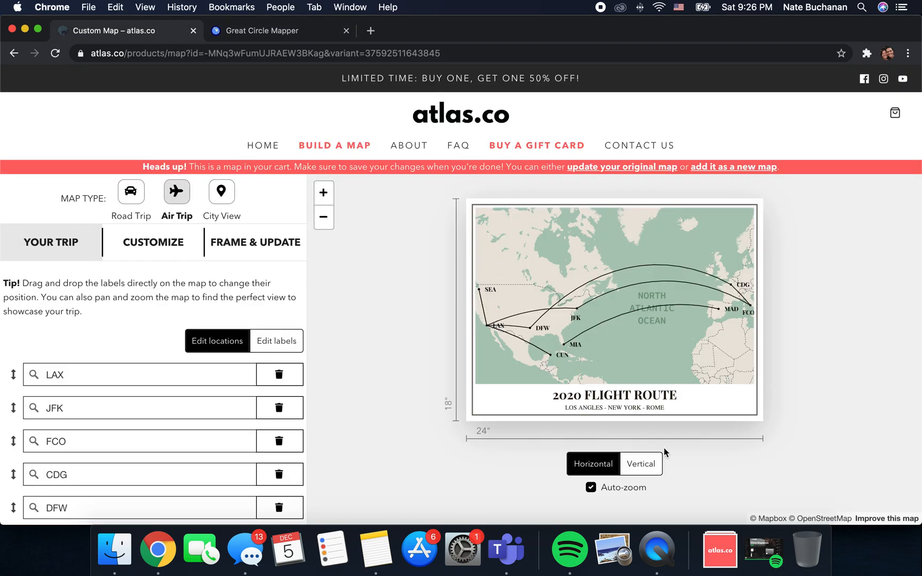
Change the poster subtitle under 2020 FLIGHT ROUTE to 'MILES FLOWN'
left_click(615, 408)
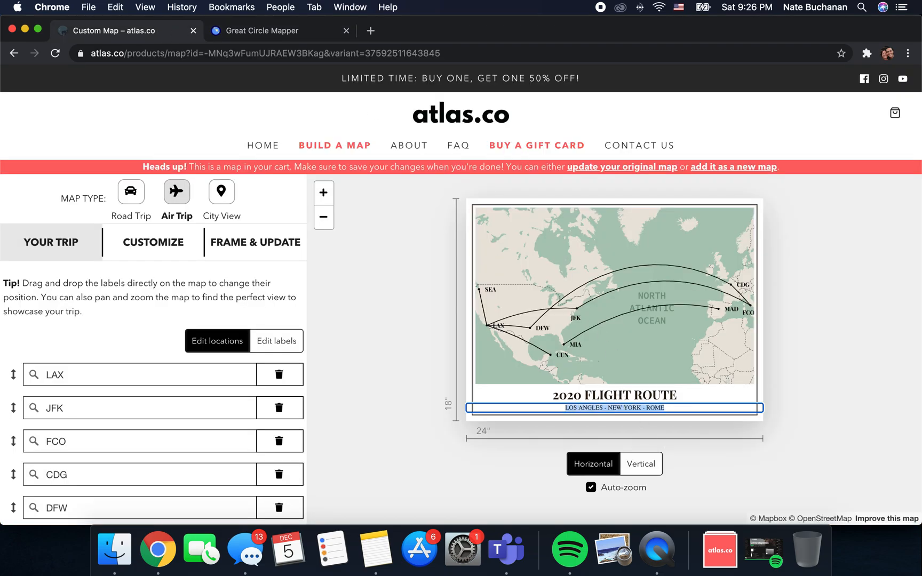
type("MILES FLOWN")
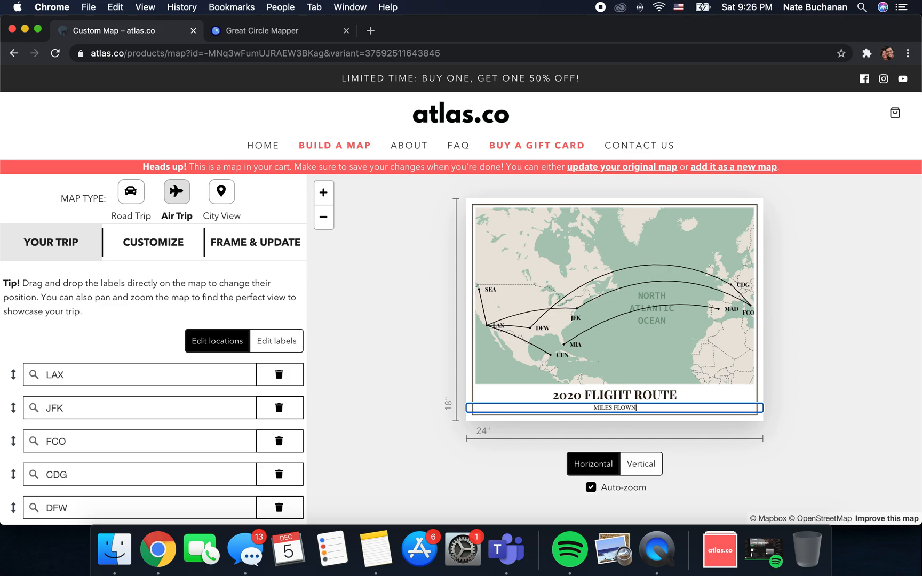